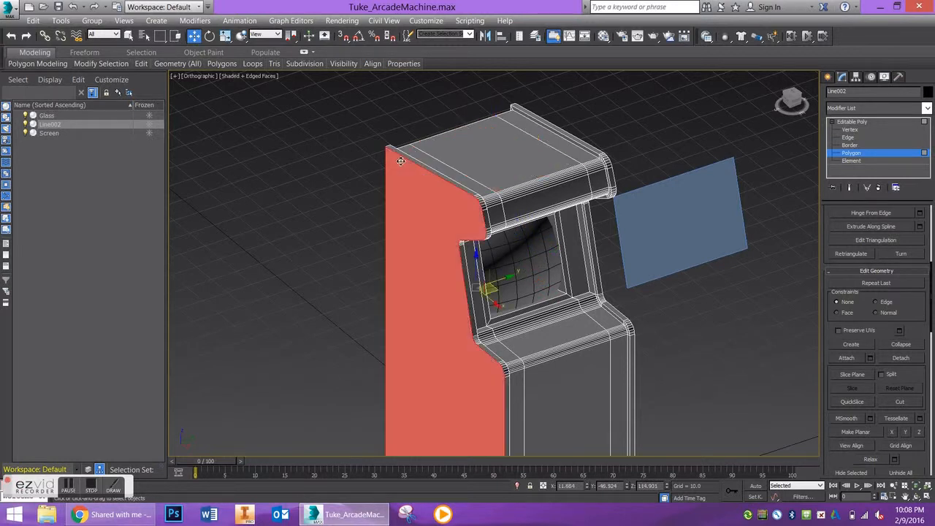
- Leave polygon editing, then unhide and select the Glass plane
left_click(852, 122)
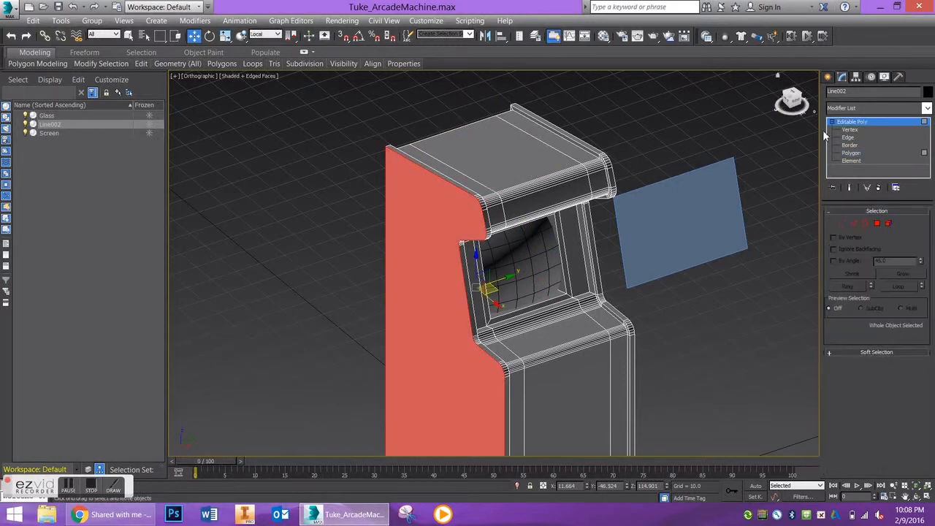
left_click(49, 133)
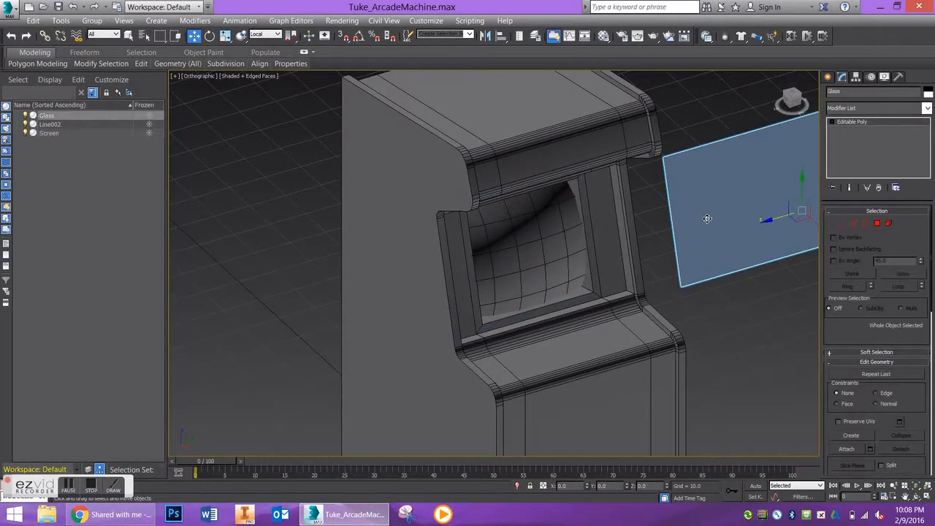
mouse_move(708, 210)
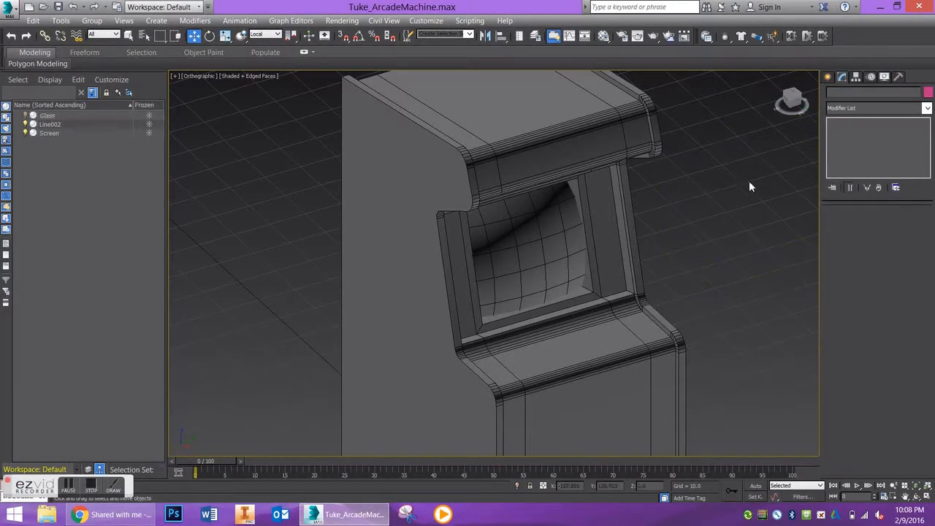
right_click(749, 187)
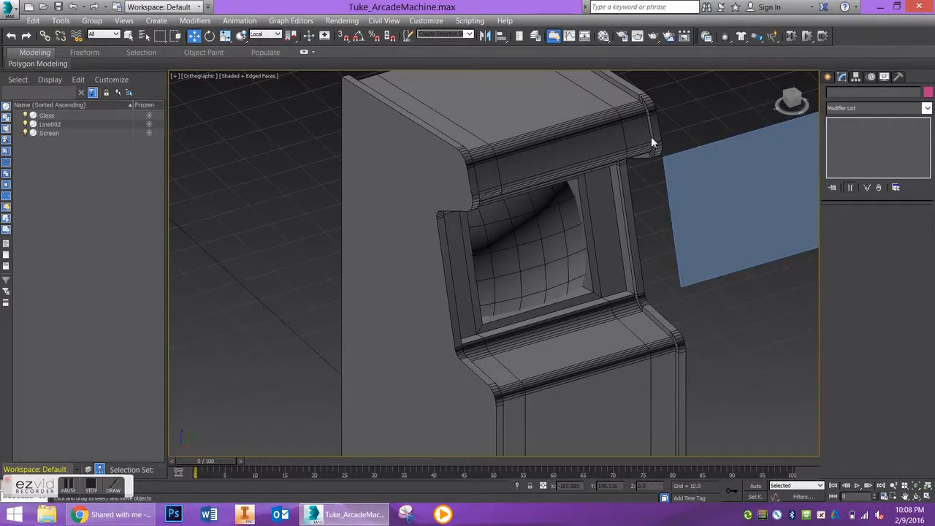
mouse_move(754, 203)
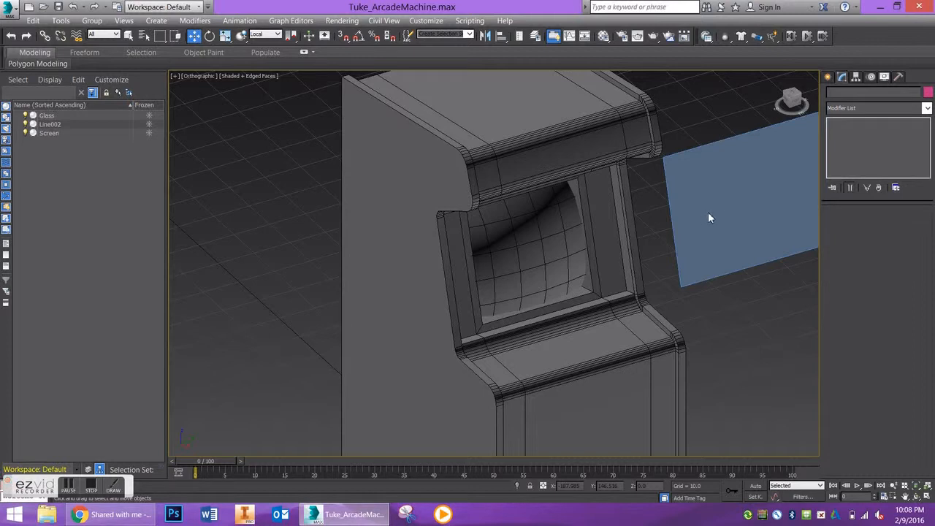
left_click(738, 212)
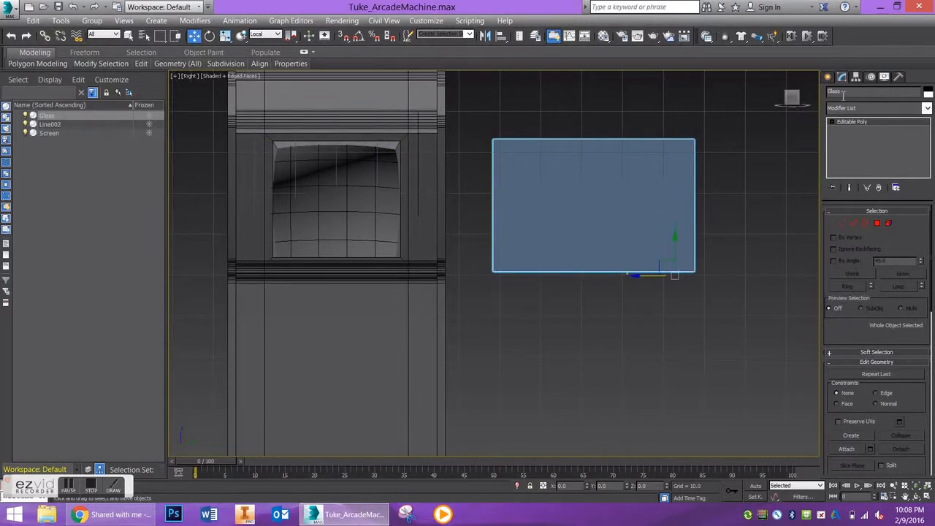
- Center the Glass pivot on the pane using Affect Pivot Only
left_click(856, 77)
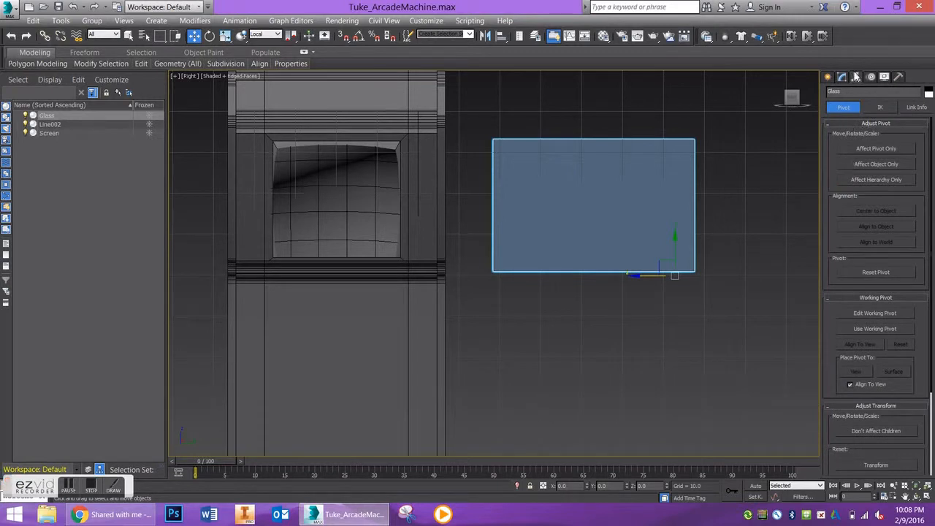
left_click(876, 148)
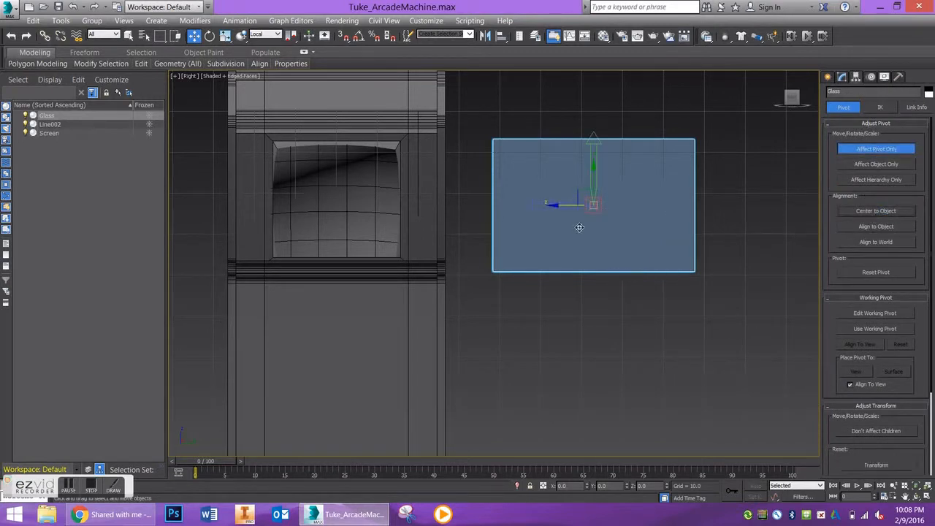
mouse_move(620, 217)
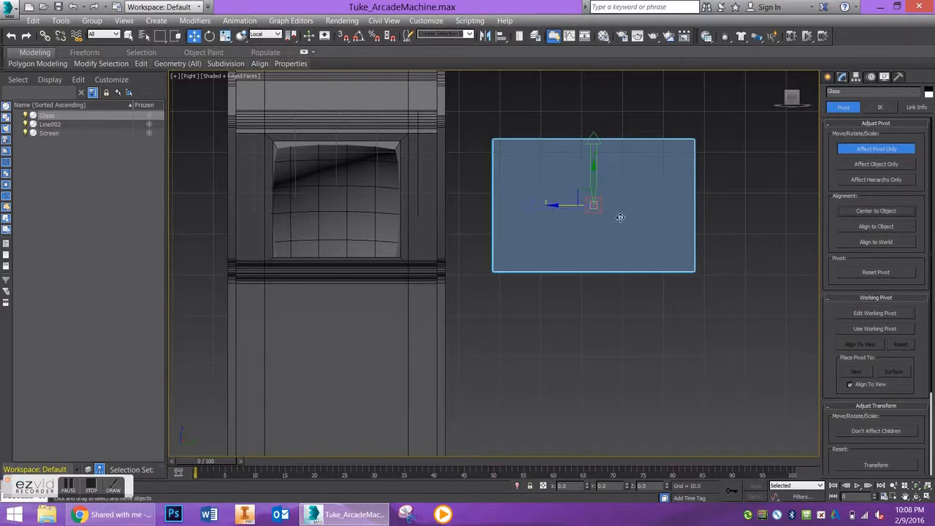
mouse_move(794, 153)
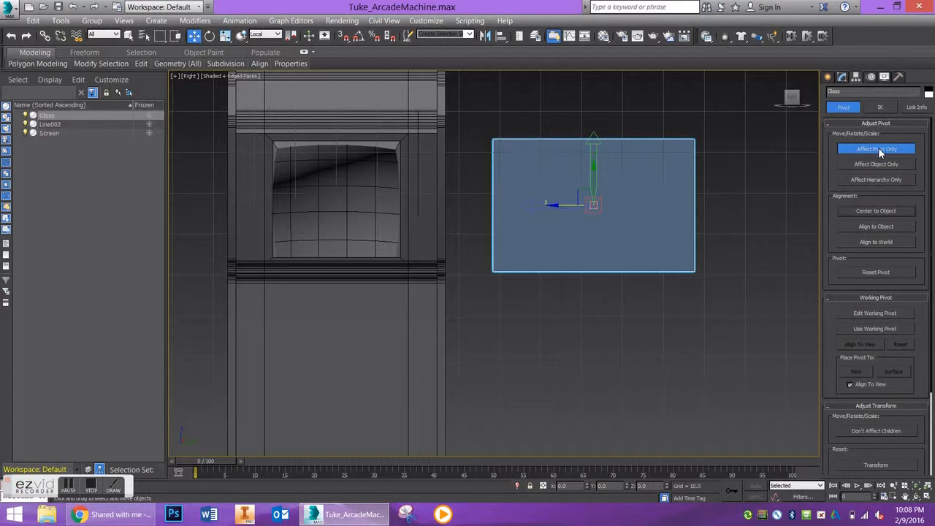
left_click(876, 149)
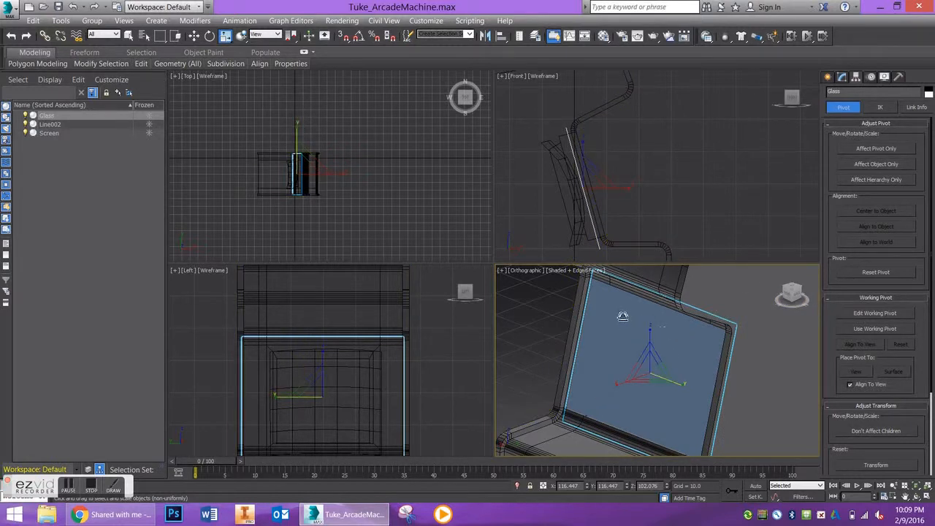
- Detach Line002's screen border polygons as a new object named 'Screen Case'
left_click(844, 108)
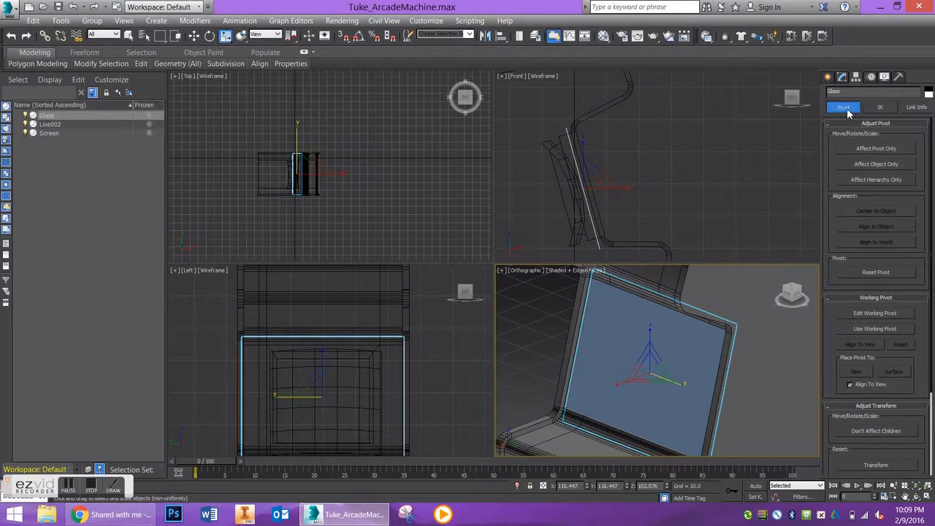
mouse_move(619, 332)
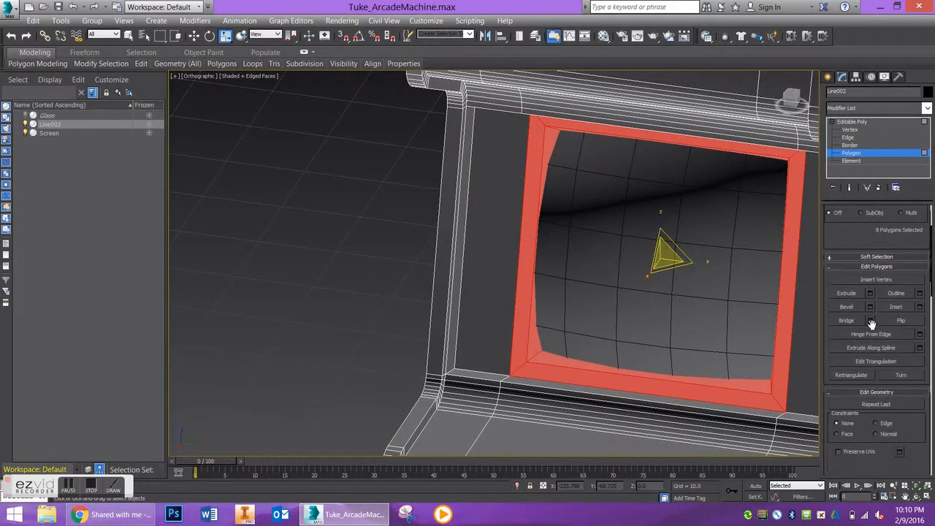
scroll("down", 3)
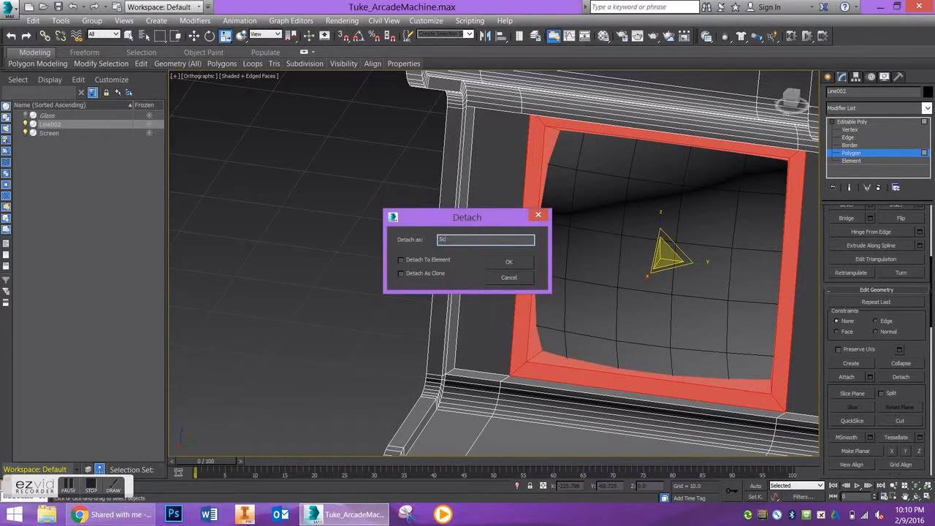
type("Screen Case.")
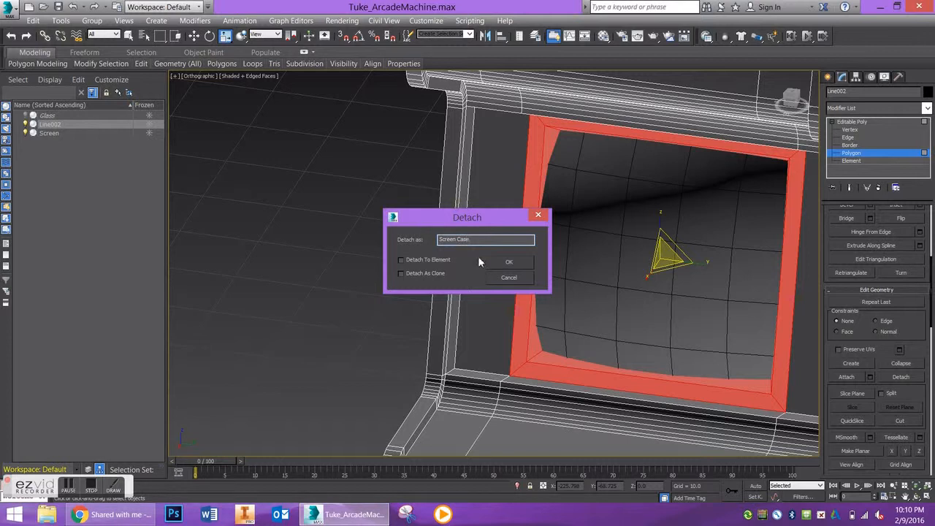
left_click(509, 261)
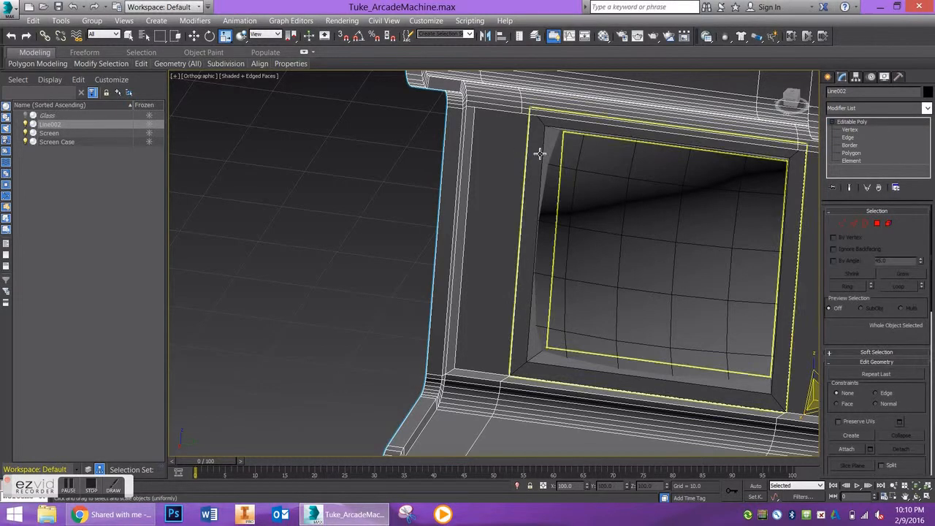
- Select Screen Case and add a TurboSmooth modifier to it
left_click(57, 141)
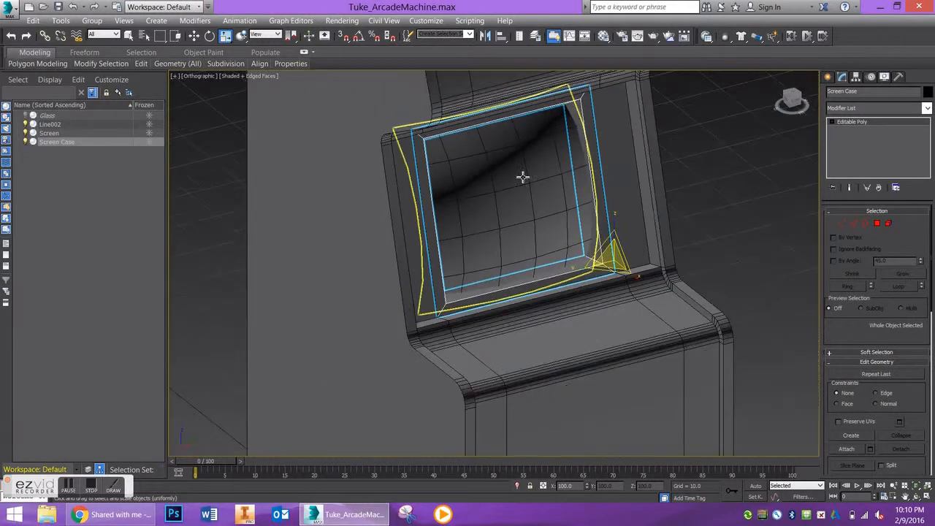
left_click(49, 125)
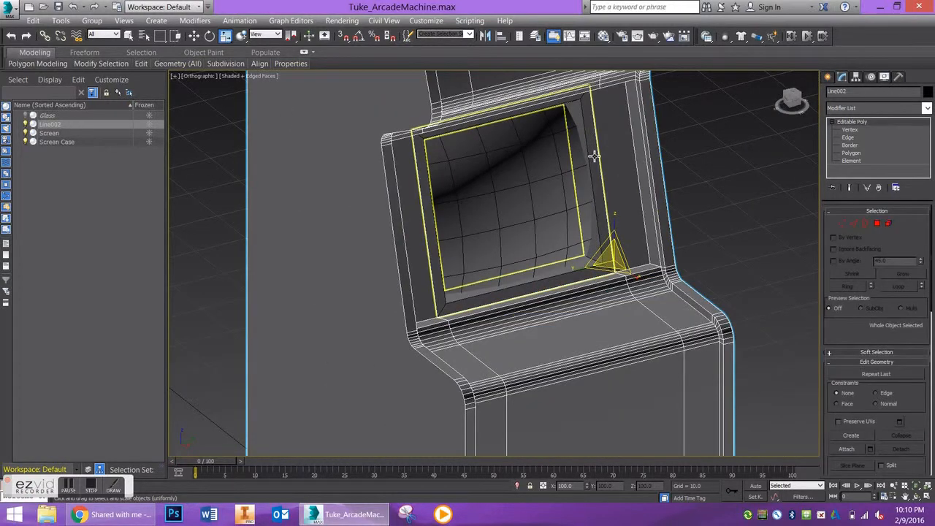
left_click(57, 142)
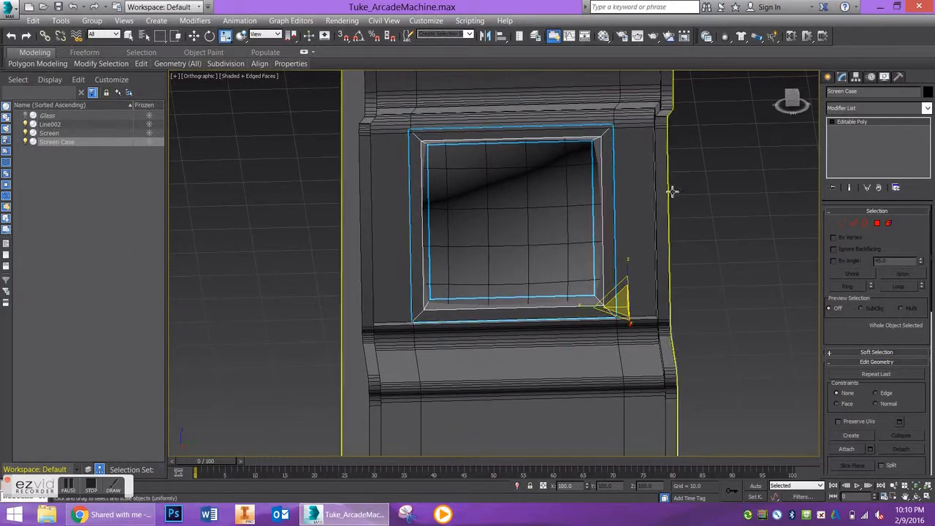
left_click(927, 108)
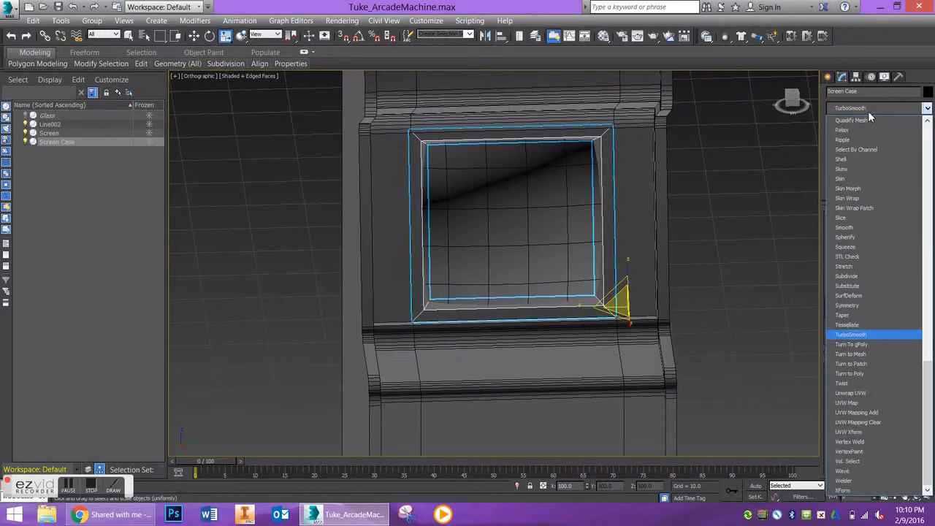
left_click(851, 334)
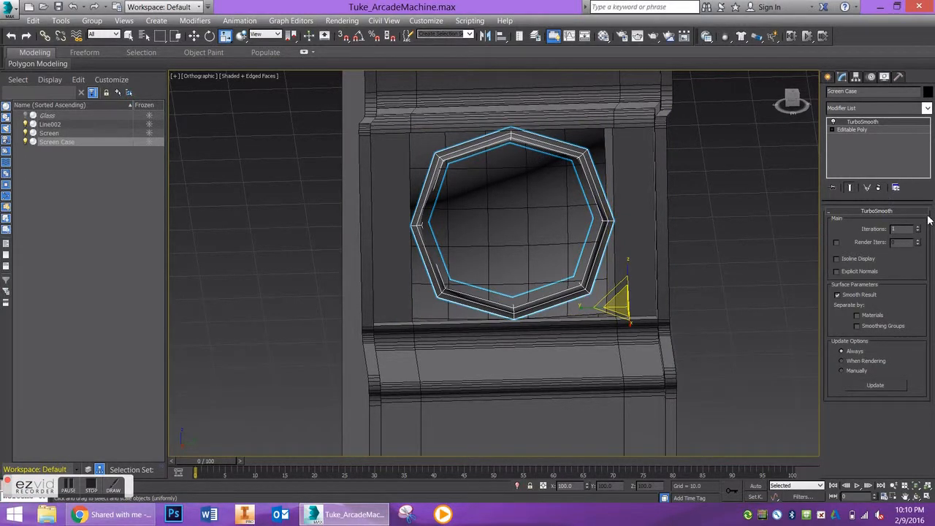
- Raise TurboSmooth iterations, toggle isoline display, and return to Editable Poly
left_click(918, 227)
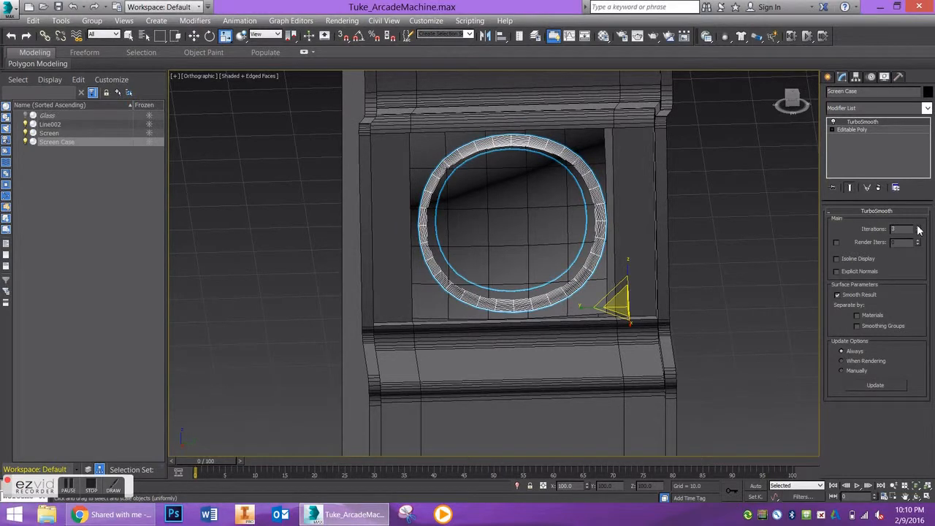
left_click(460, 147)
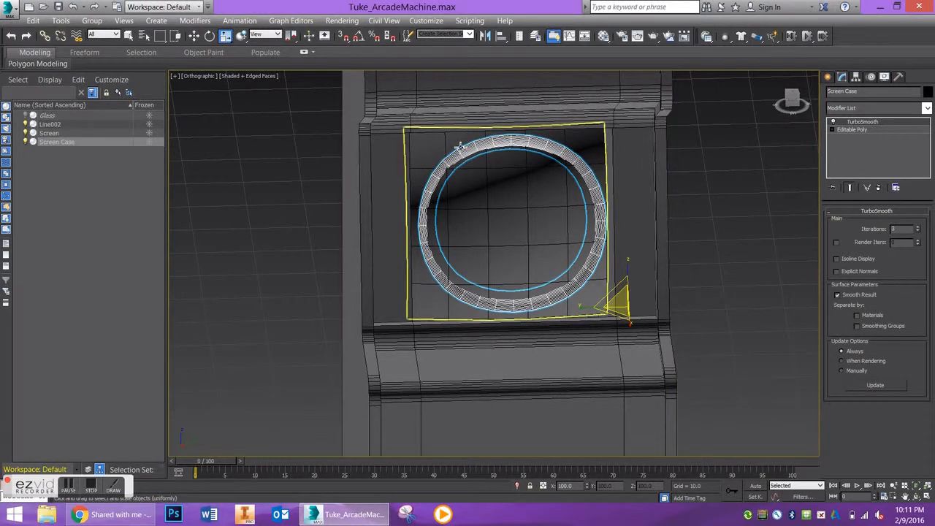
mouse_move(446, 230)
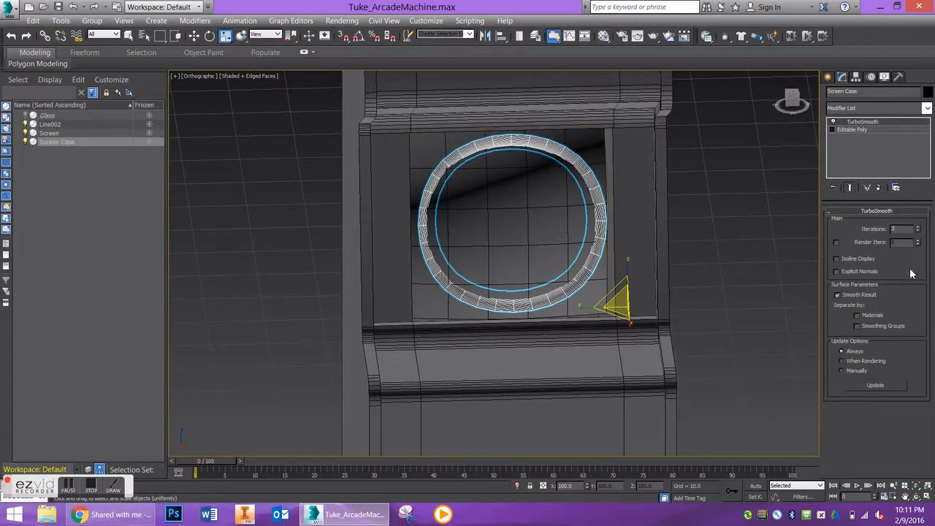
left_click(837, 259)
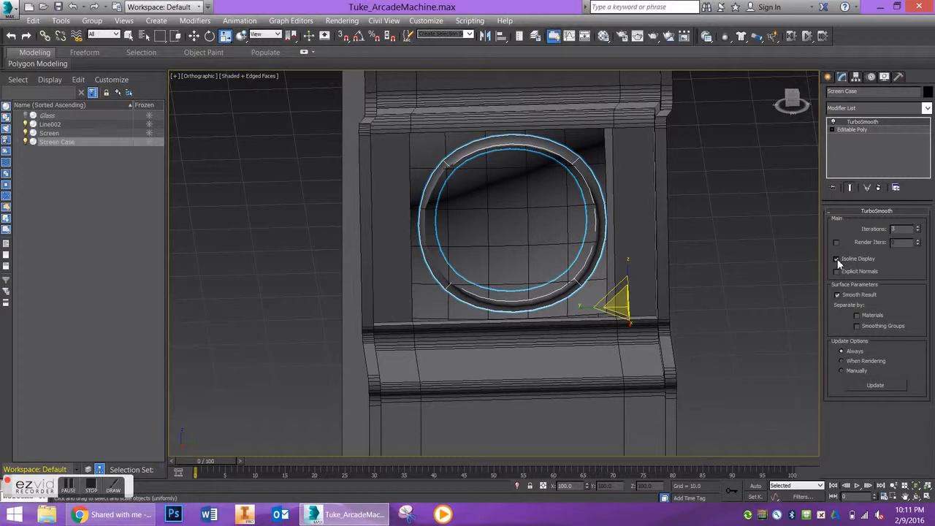
left_click(836, 259)
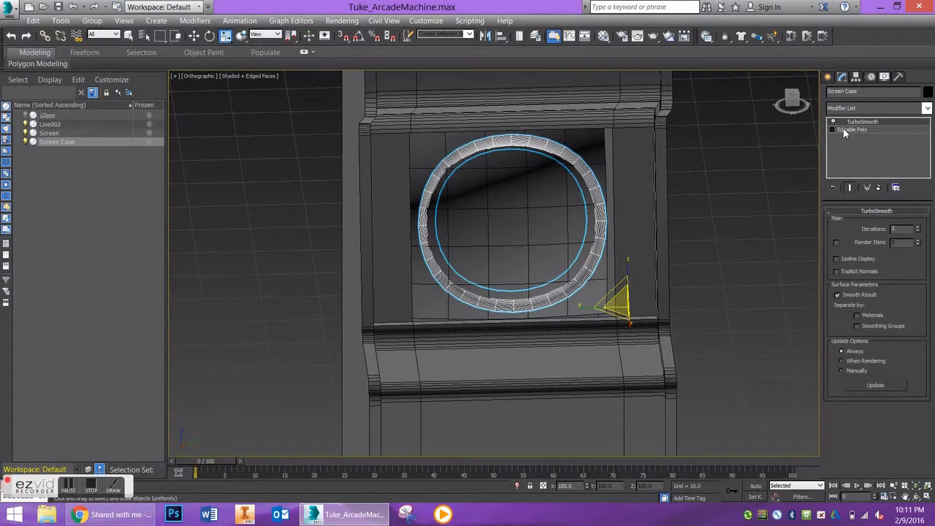
left_click(852, 130)
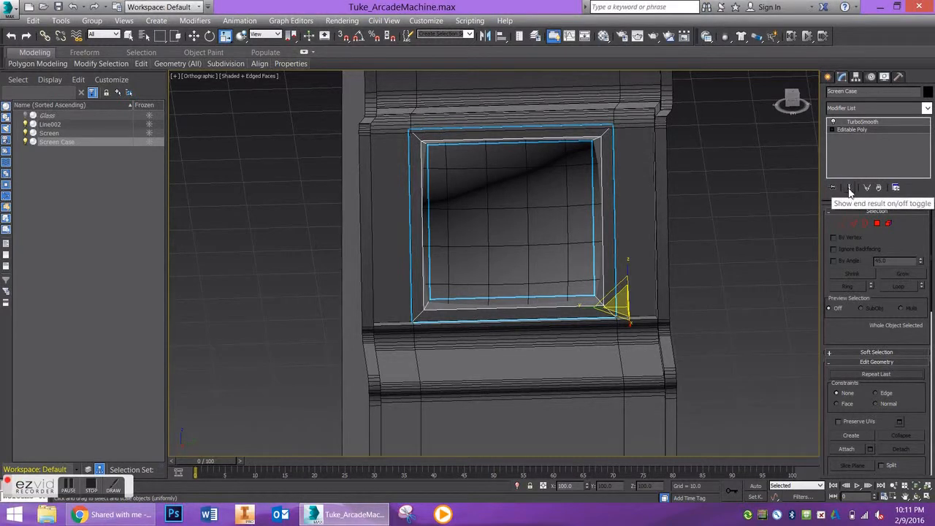
- Enable Show End Result and select the frame's crossing edges in Edge mode
left_click(849, 187)
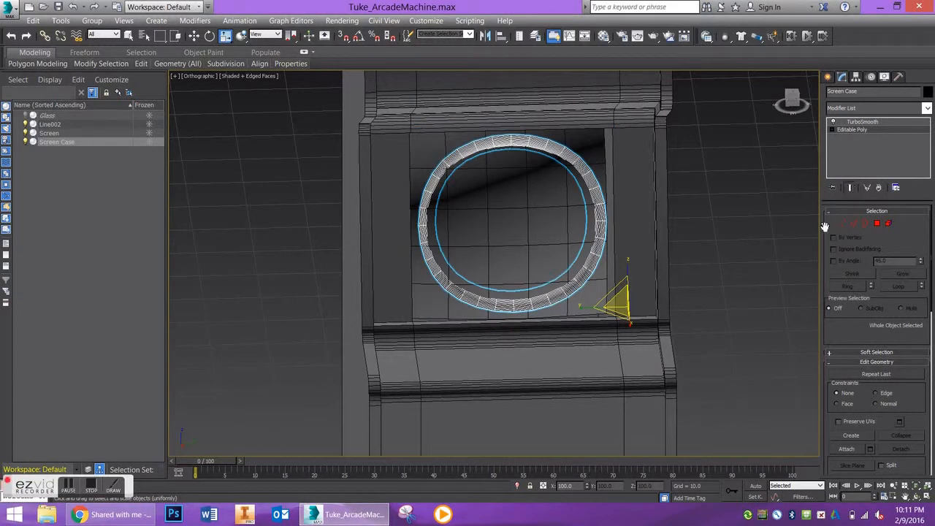
left_click(853, 223)
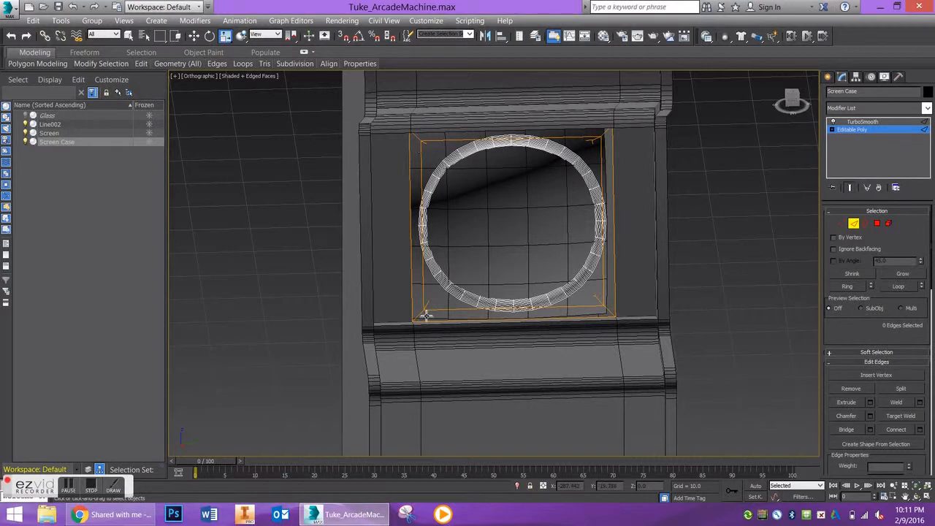
mouse_move(575, 139)
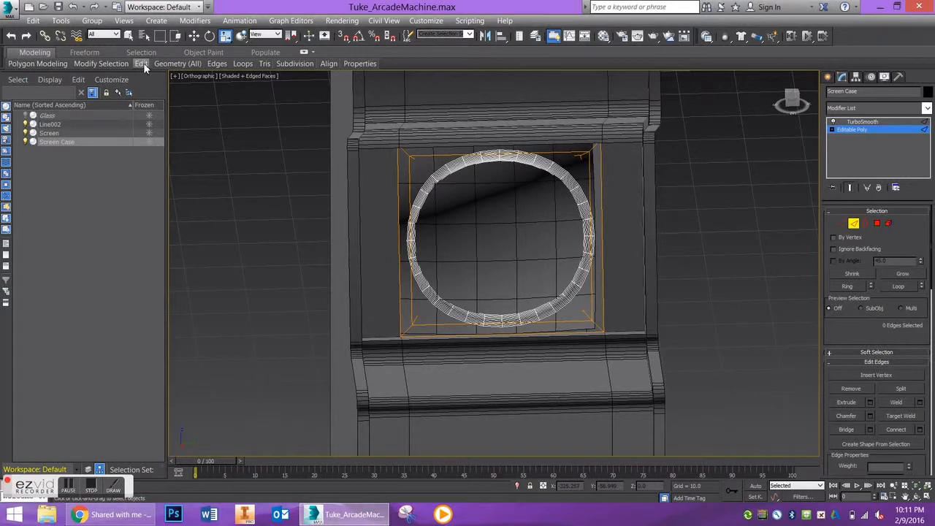
mouse_move(149, 83)
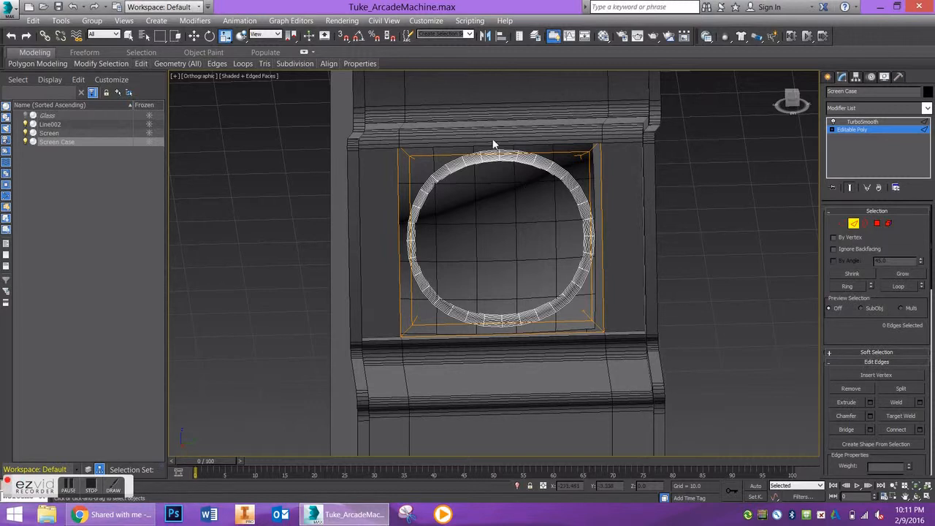
mouse_move(559, 363)
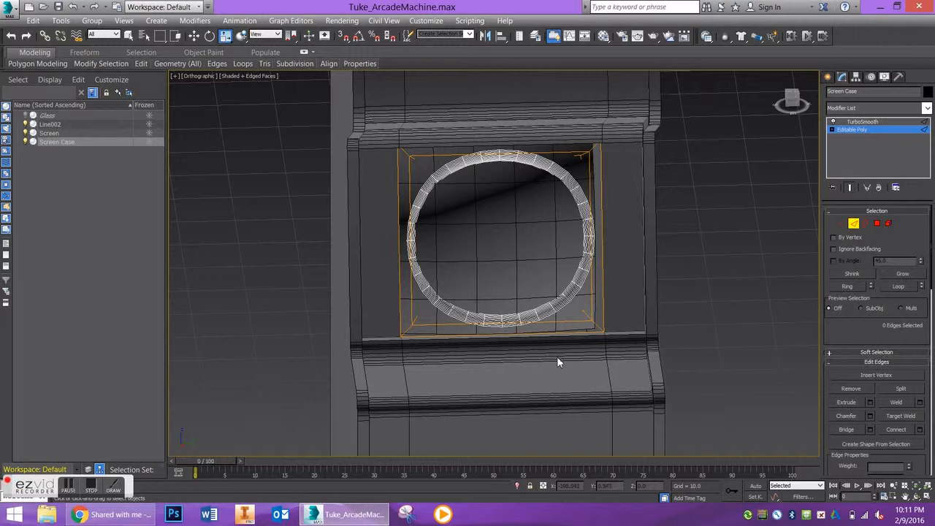
left_click(501, 321)
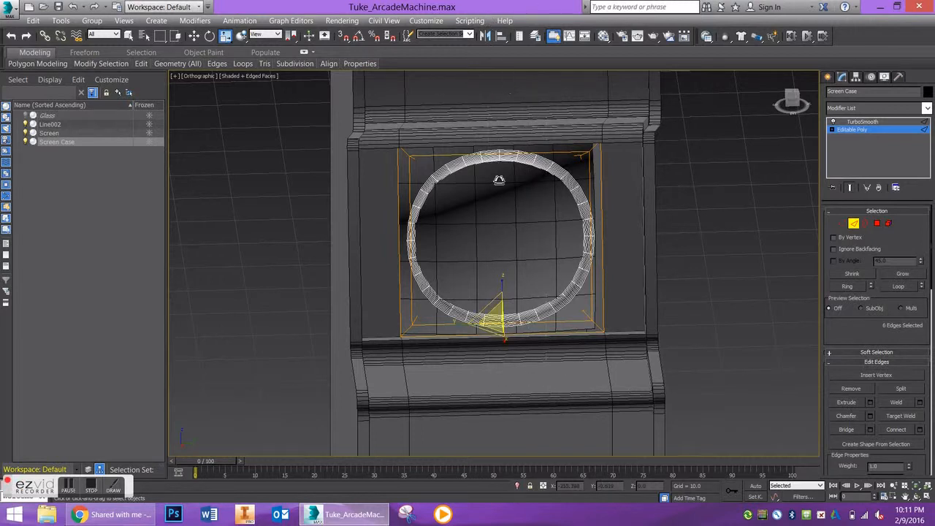
left_click_drag(500, 314, 500, 131)
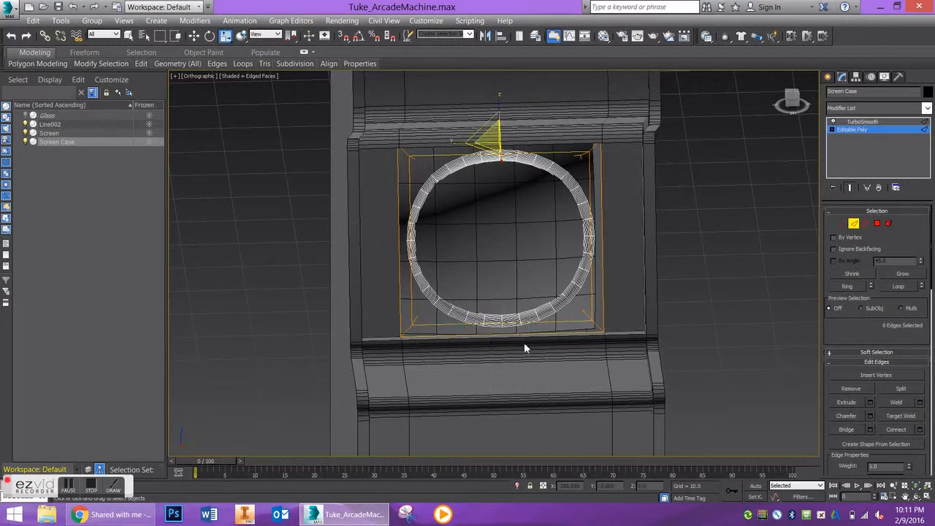
left_click(502, 321)
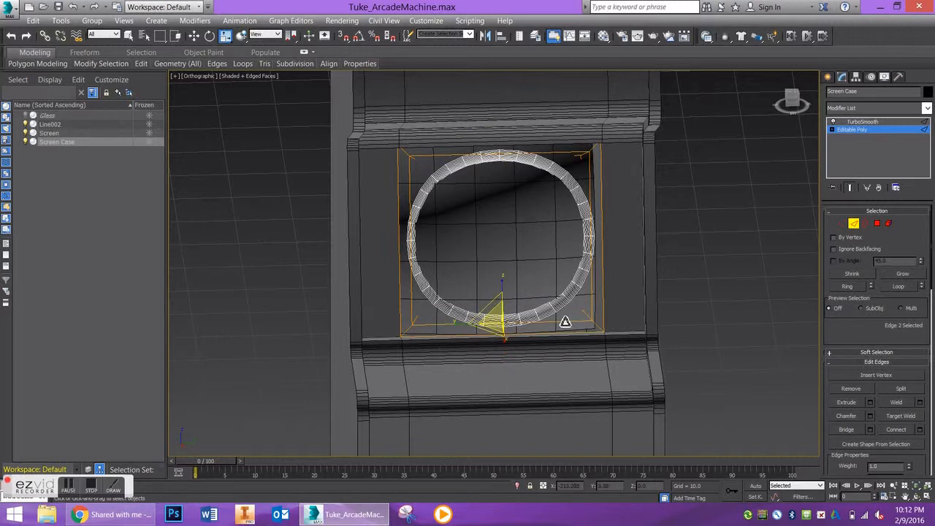
mouse_move(845, 295)
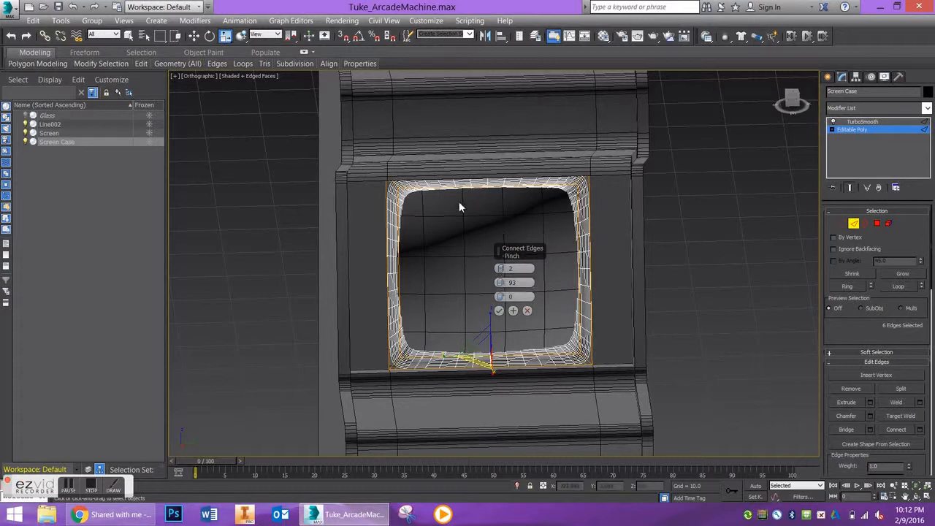
- Connect the edges with 2 pinched segments, repeat the pass, and inspect
left_click(499, 310)
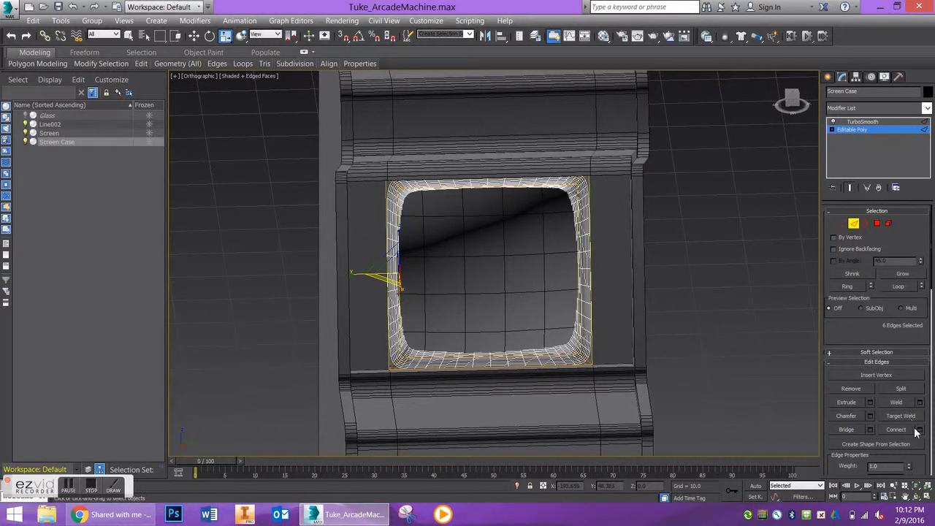
left_click(920, 430)
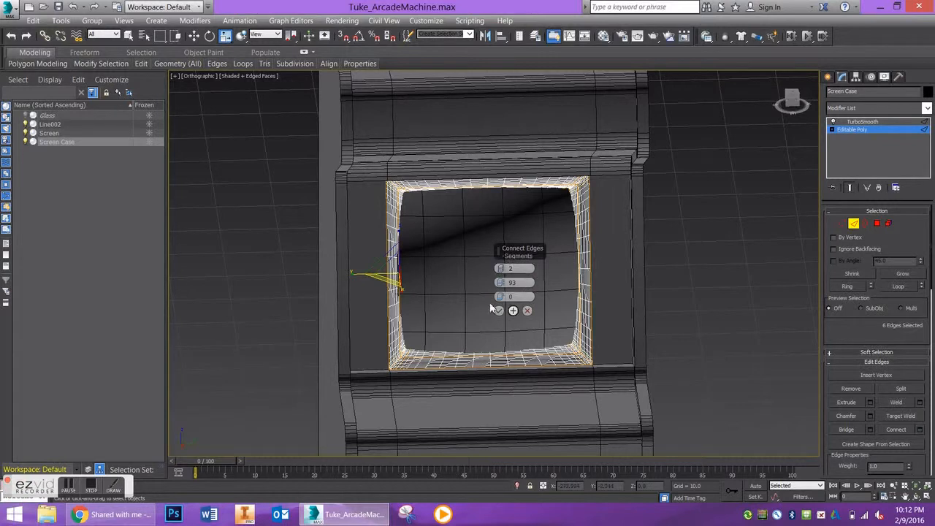
left_click(498, 311)
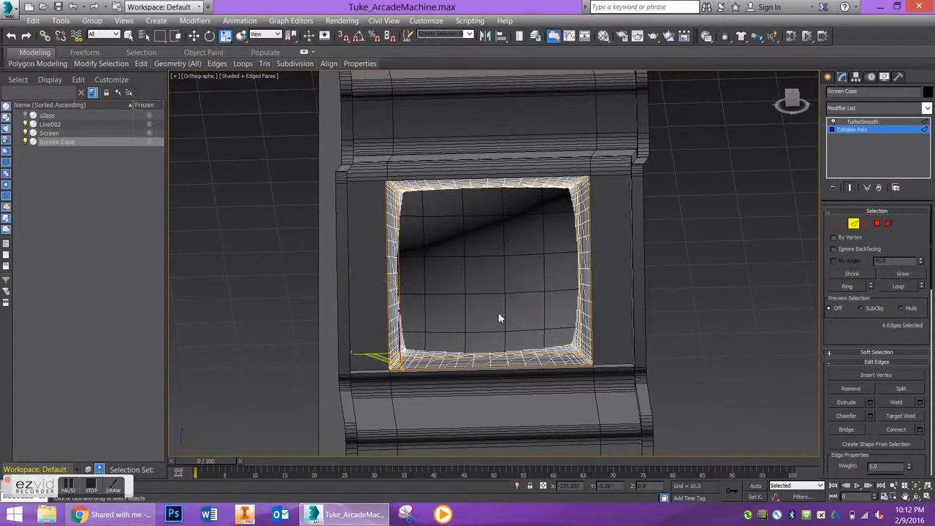
left_click_drag(501, 318, 409, 285)
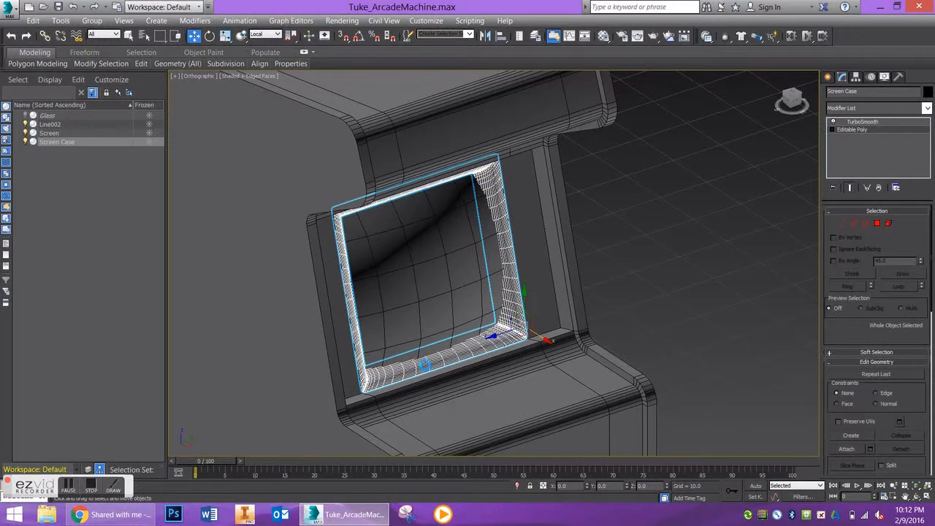
- Rotate Screen Case at TurboSmooth level toward the opening's tilt, then select it alone
left_click(862, 122)
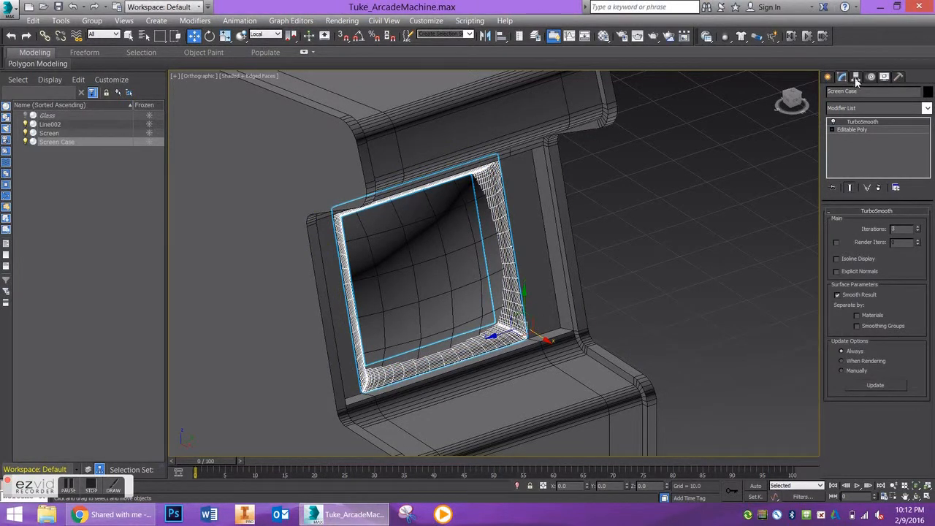
left_click(857, 76)
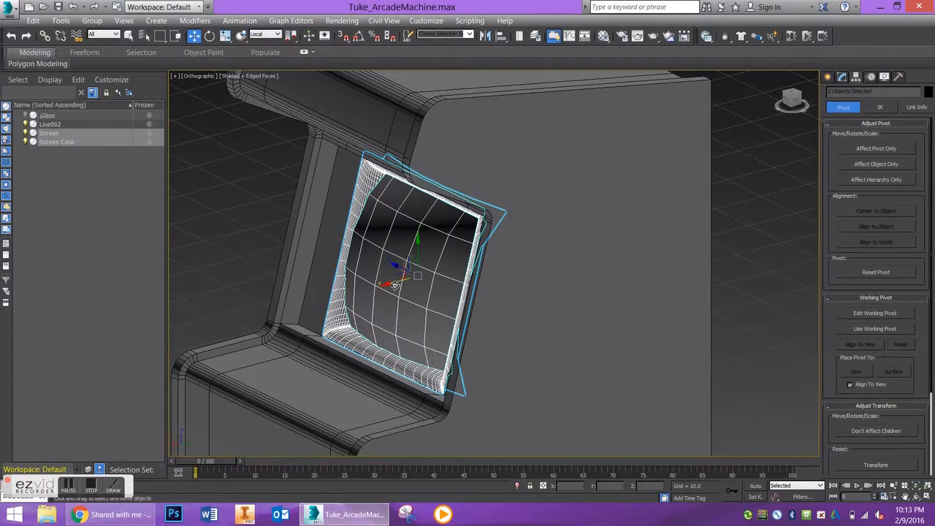
left_click_drag(395, 284, 387, 282)
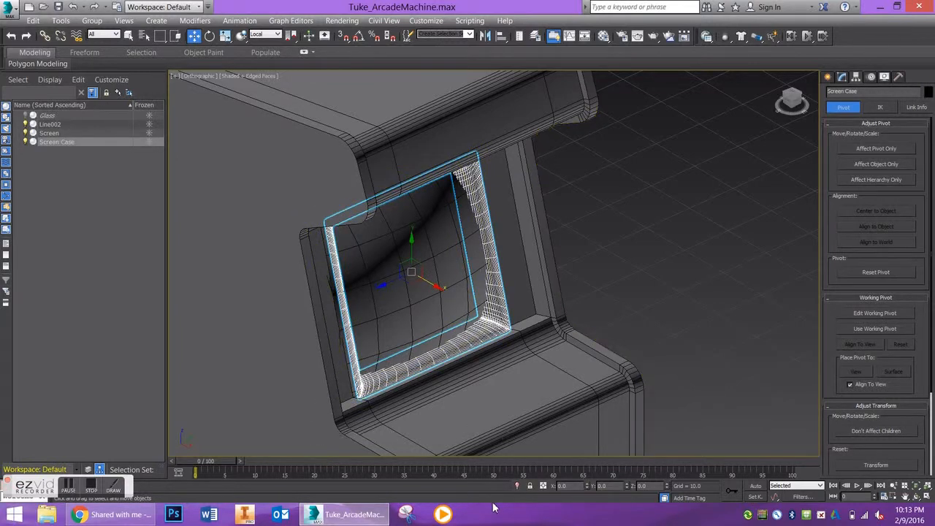
mouse_move(516, 486)
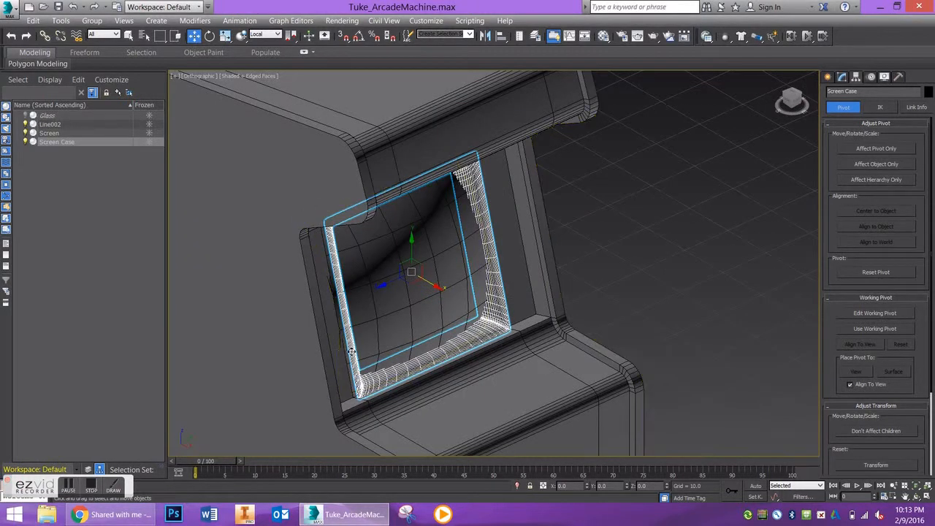
scroll("up", 3)
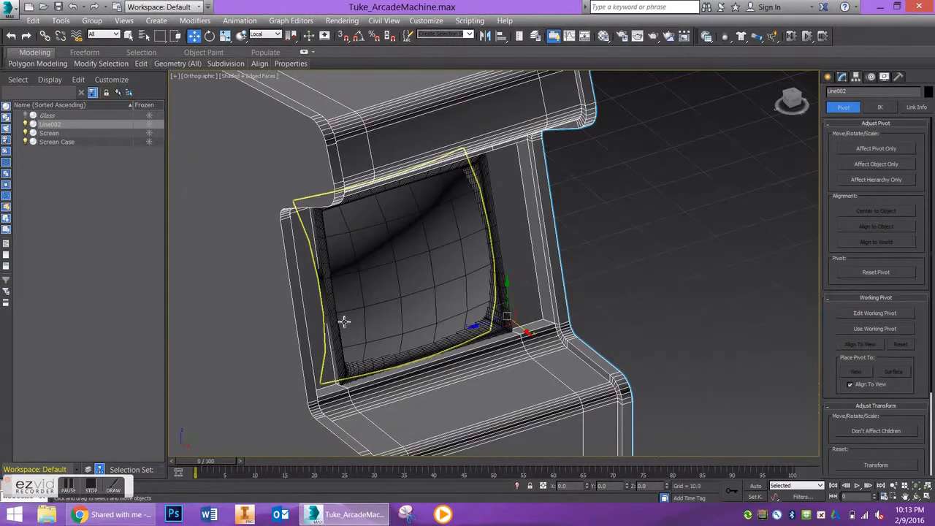
left_click(57, 142)
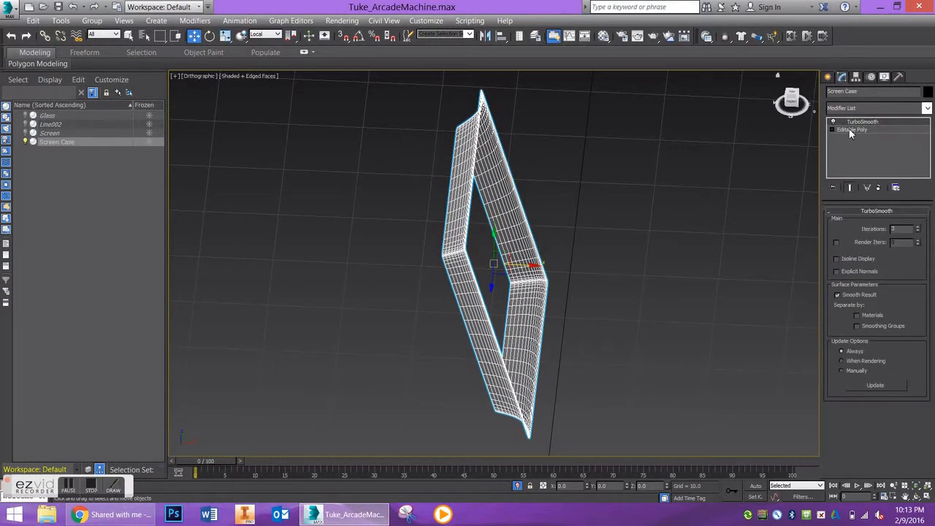
- Select the open border edges of Screen Case's base mesh
left_click(853, 129)
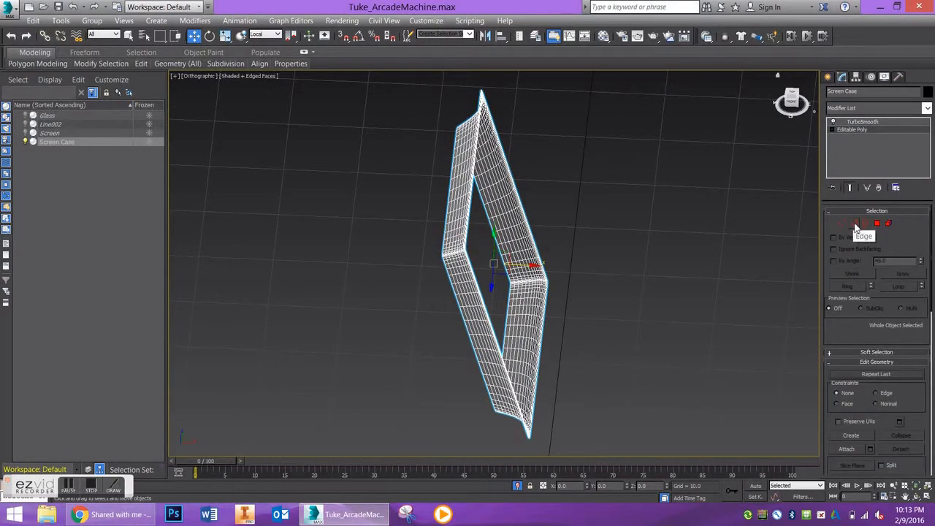
left_click(865, 223)
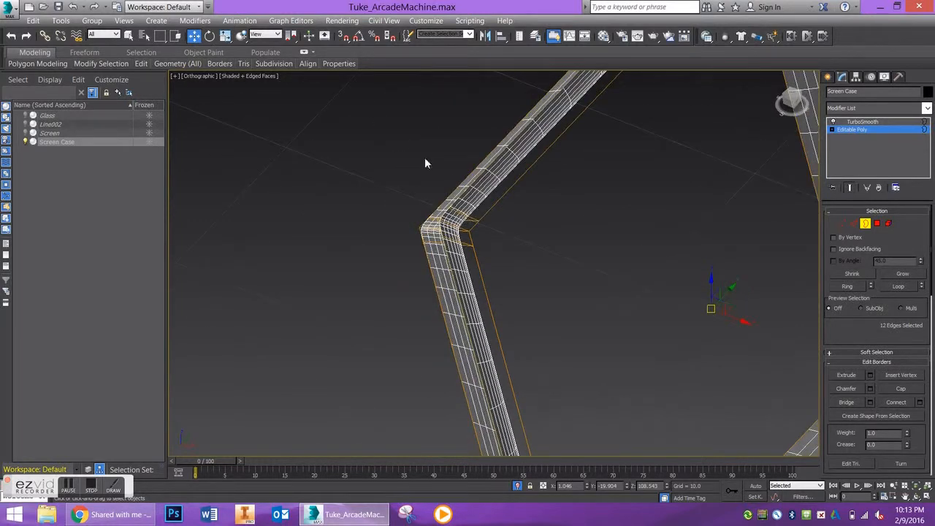
left_click_drag(426, 163, 407, 221)
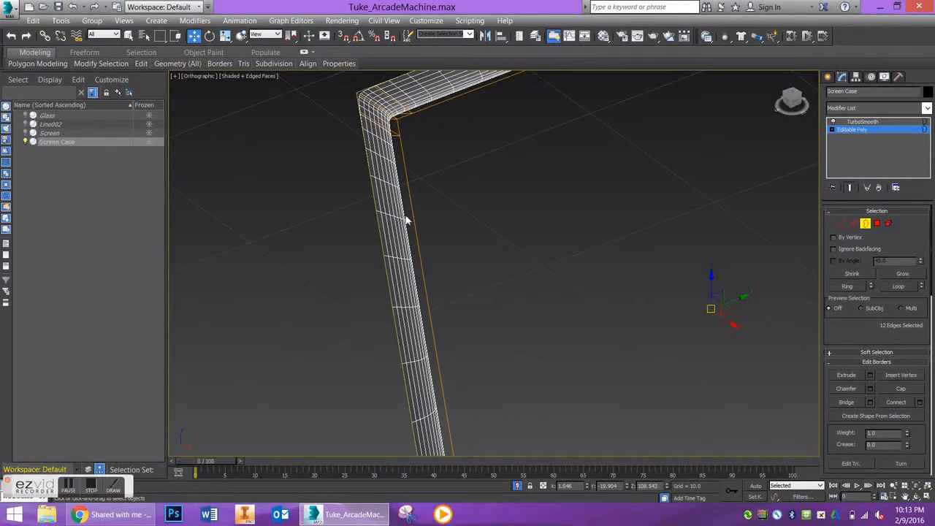
left_click(422, 152)
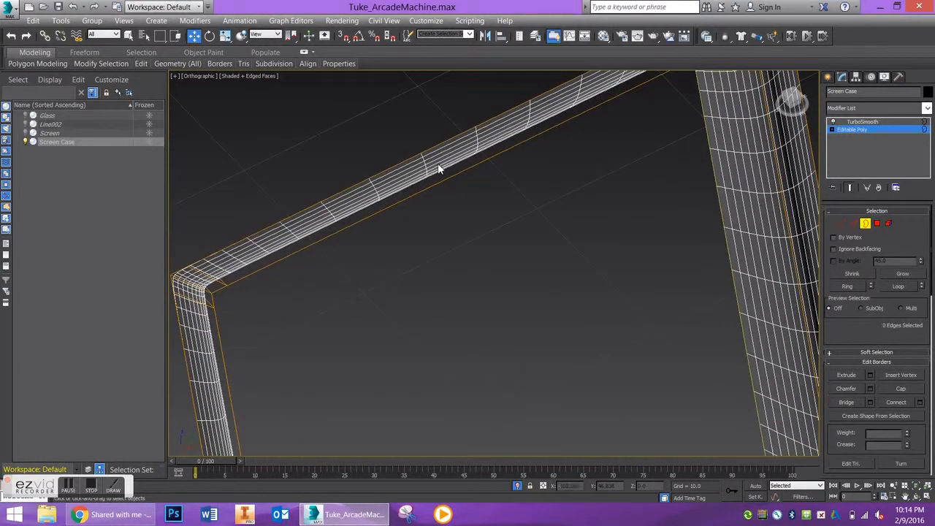
mouse_move(449, 163)
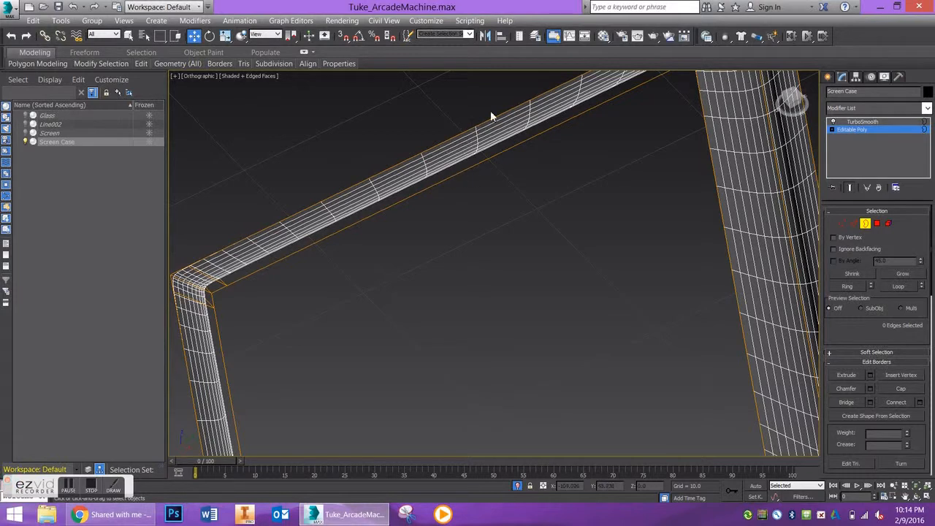
mouse_move(464, 126)
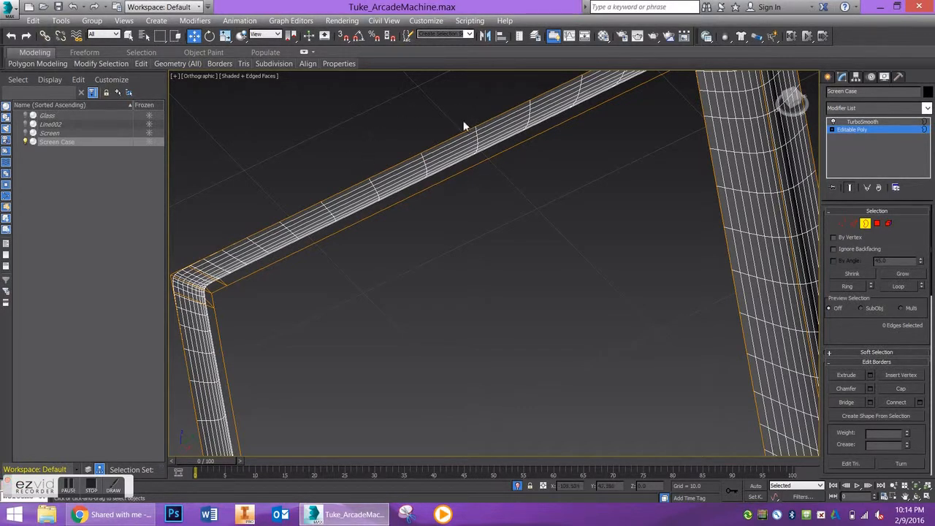
mouse_move(475, 138)
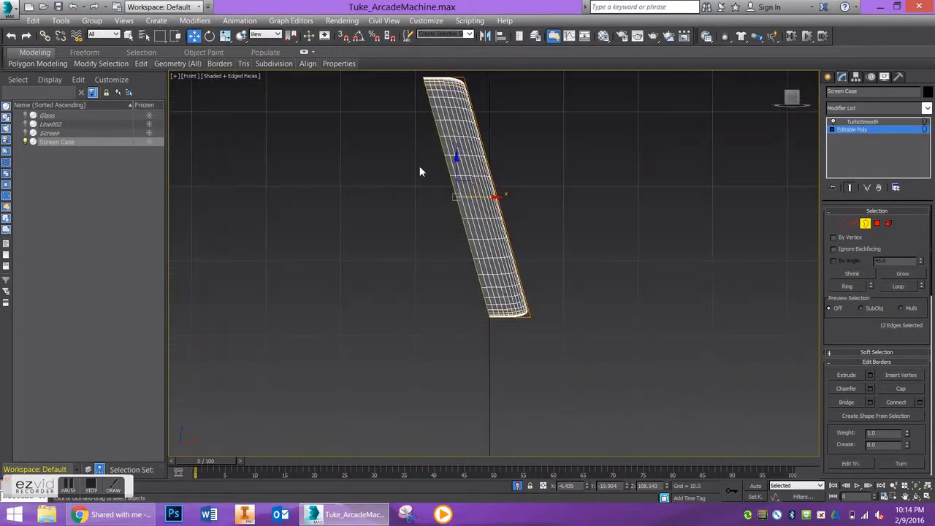
- Set the reference coordinate system to Local and return to object level
left_click(265, 35)
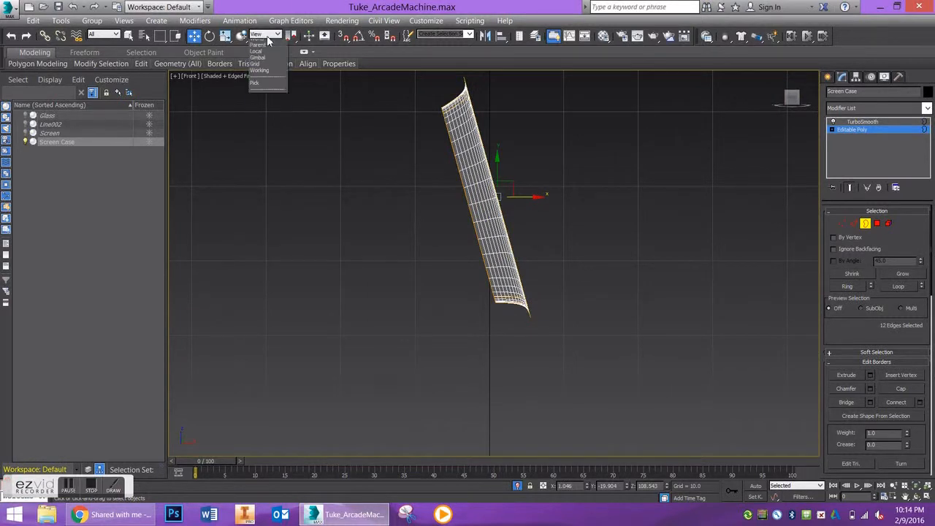
left_click(255, 50)
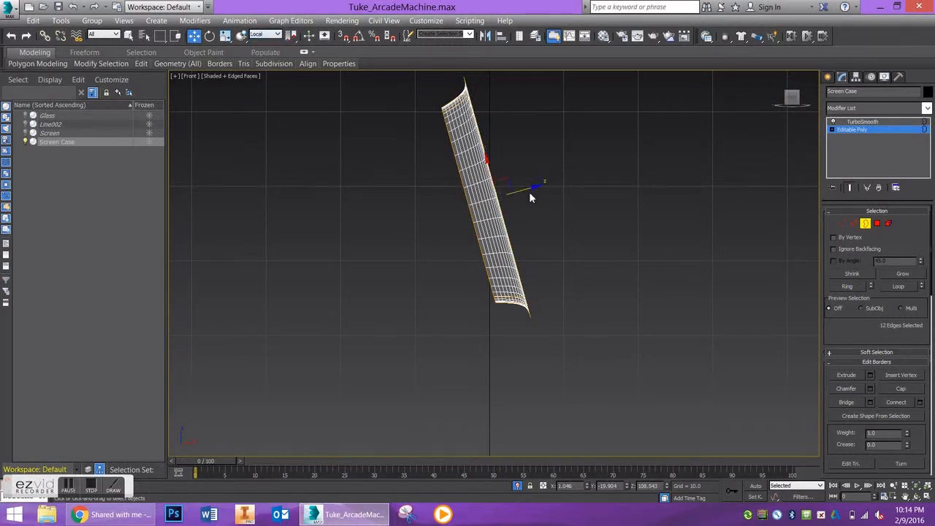
left_click_drag(532, 197, 512, 202)
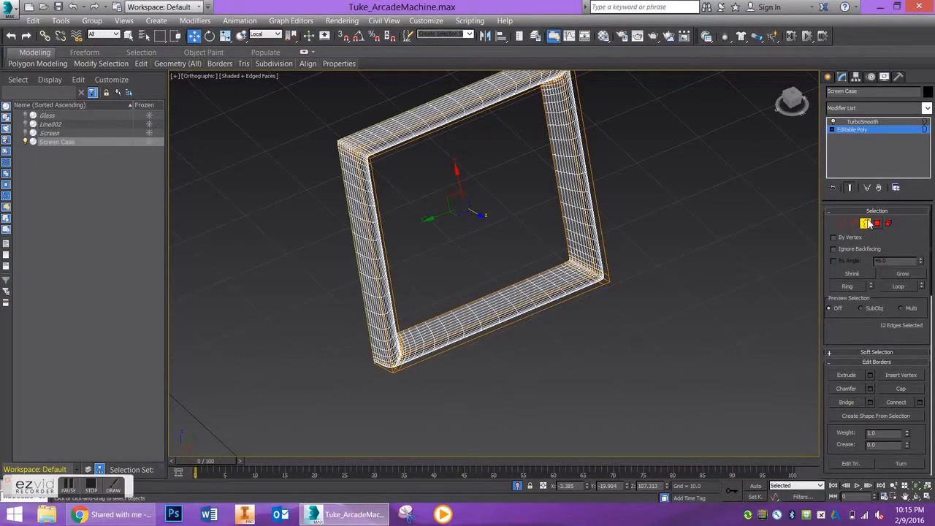
left_click(877, 223)
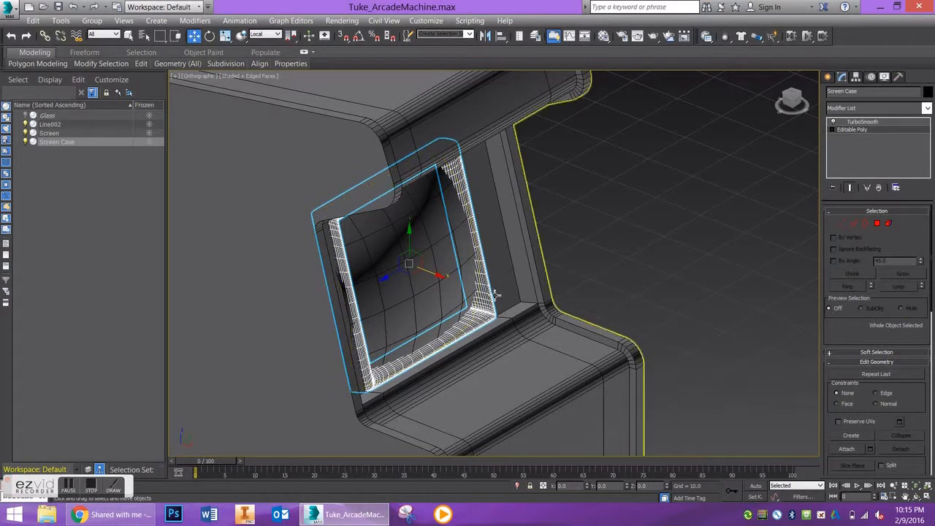
- Return to TurboSmooth and keep the reference coordinate system on Local
left_click(862, 121)
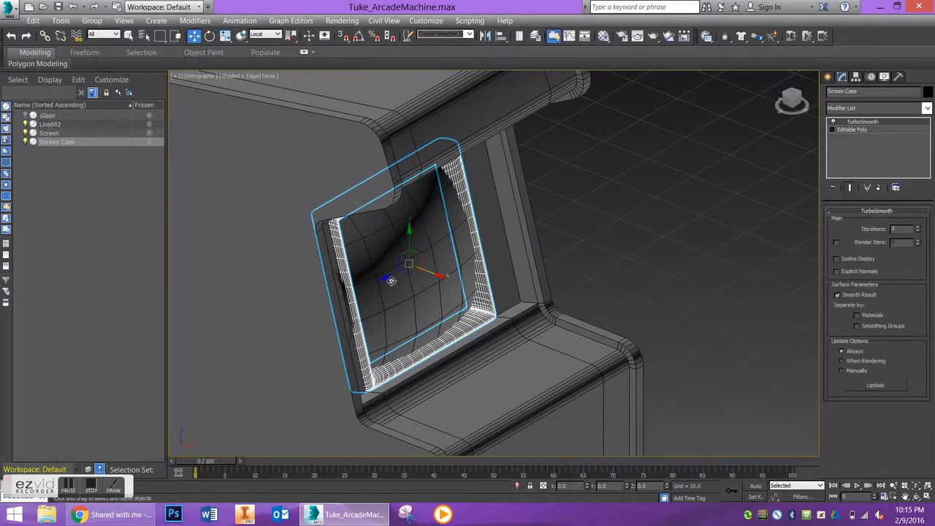
left_click(265, 35)
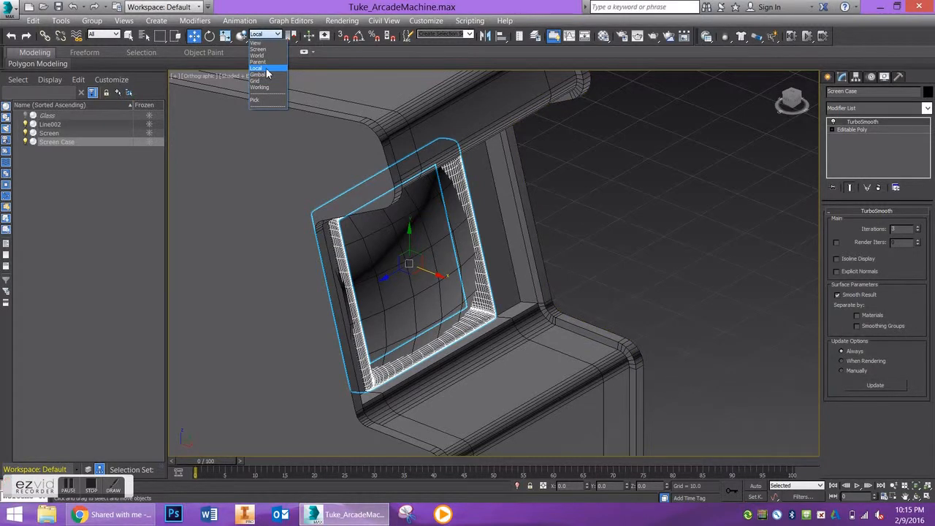
left_click(256, 68)
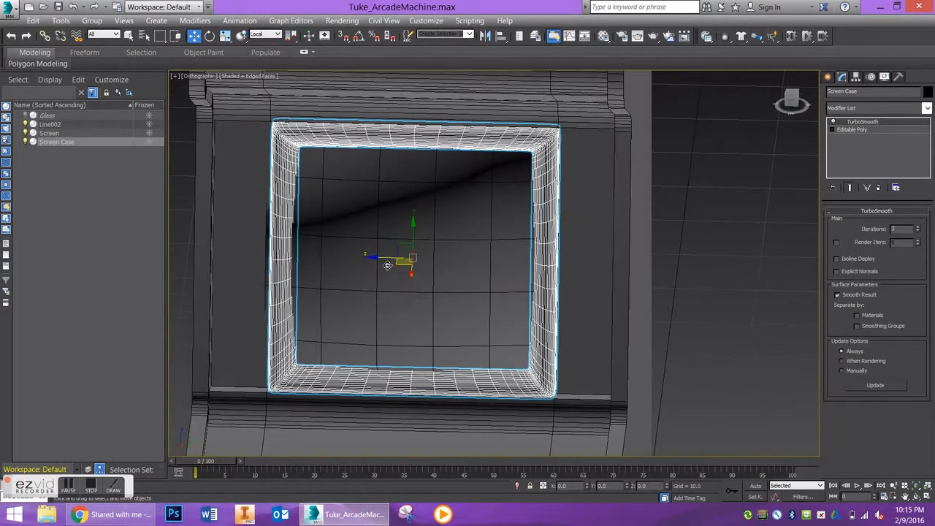
- Switch to Select and Scale and select the Screen panel inside the case
left_click(224, 36)
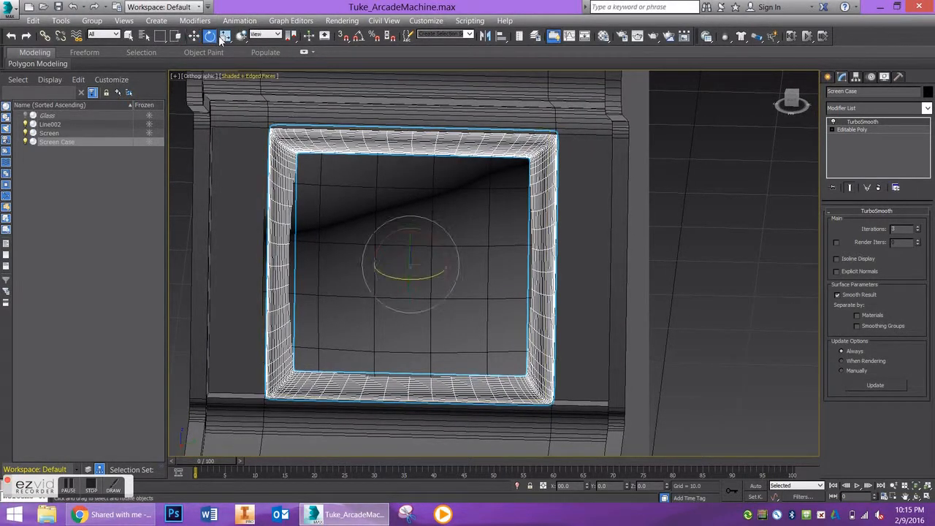
left_click(240, 36)
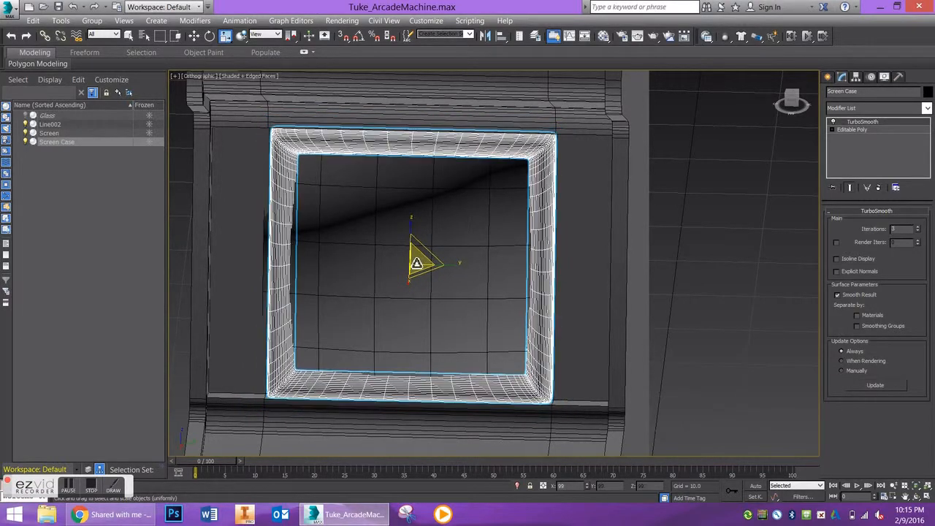
left_click_drag(417, 263, 468, 307)
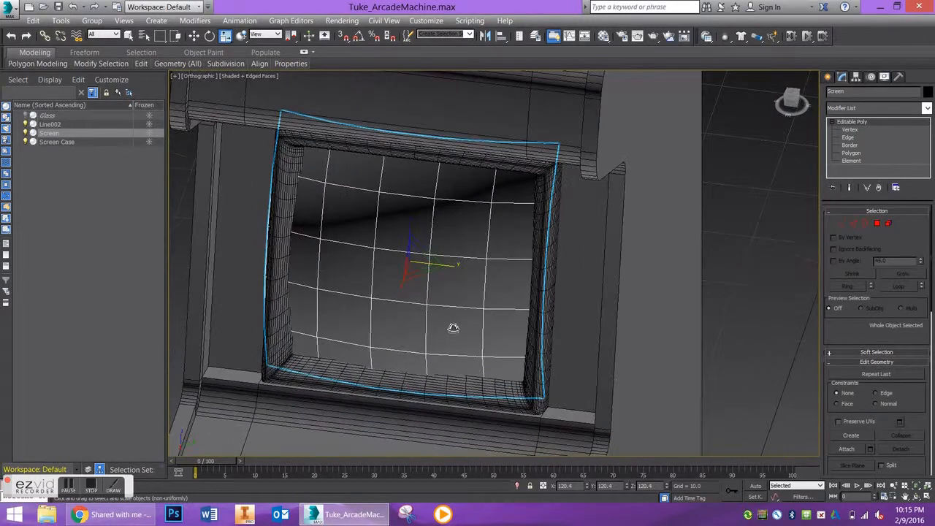
- Scale the curved Screen panel to fill the Screen Case opening, checking from several angles
left_click_drag(453, 327, 271, 303)
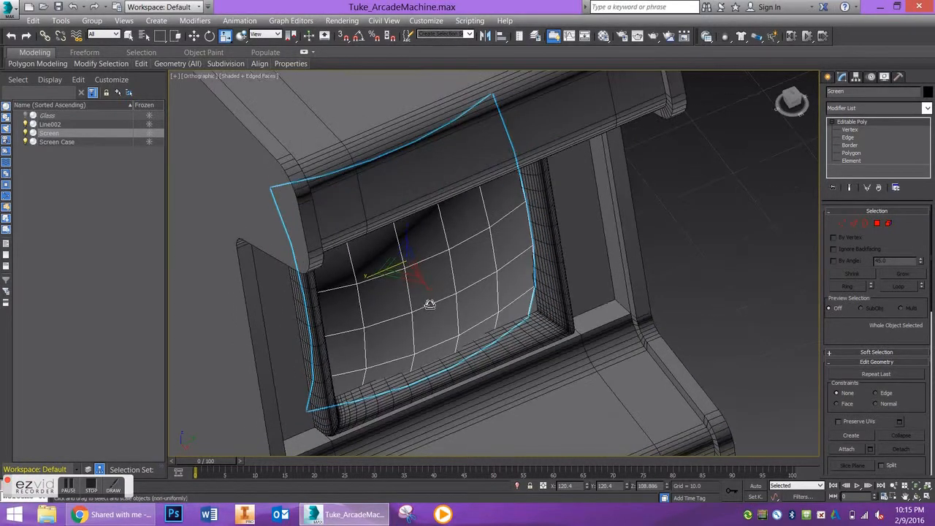
left_click_drag(431, 303, 435, 289)
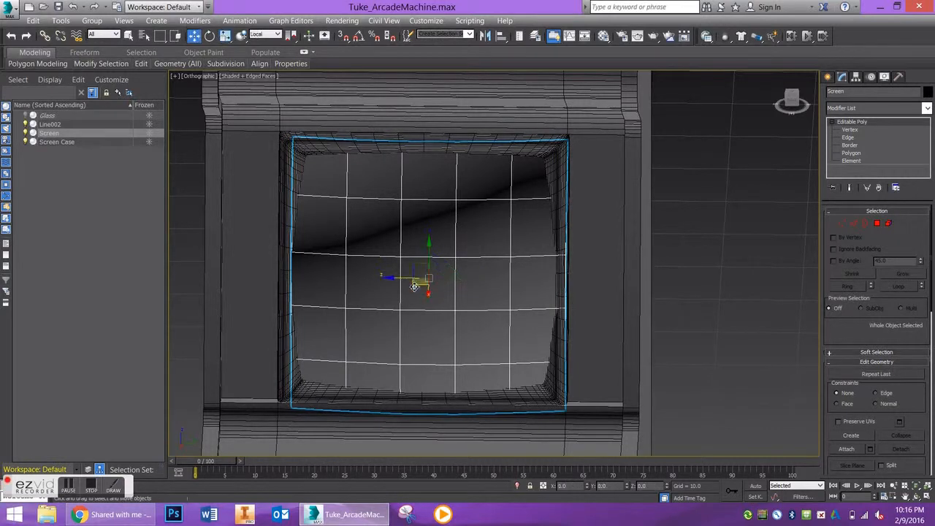
left_click_drag(429, 281, 424, 276)
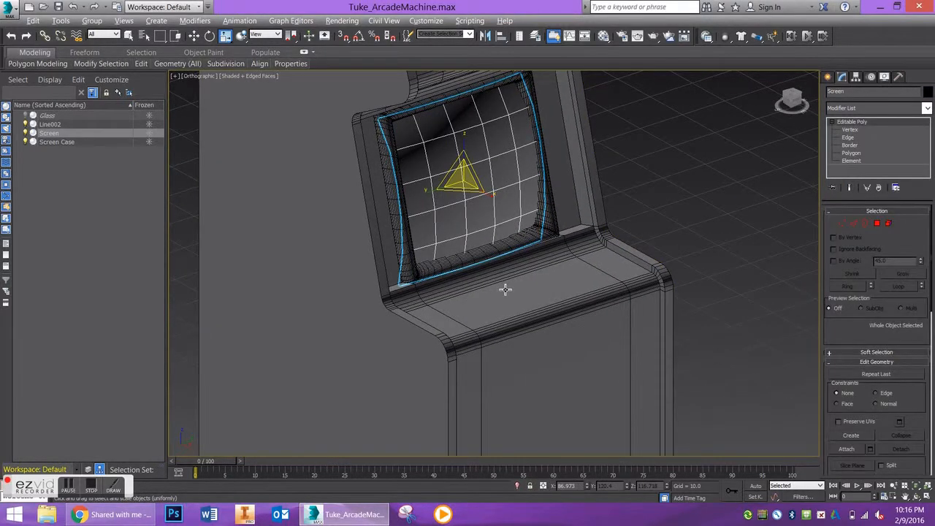
left_click_drag(505, 290, 411, 278)
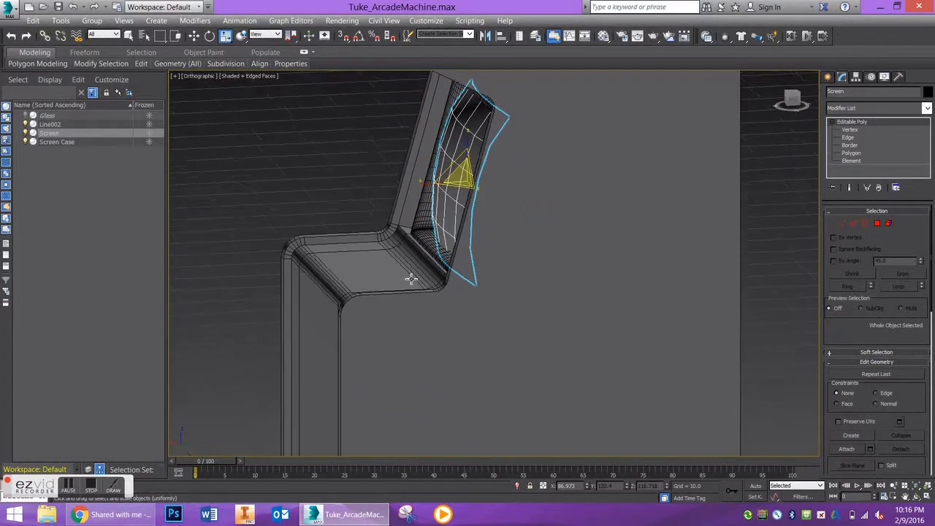
left_click_drag(413, 278, 537, 282)
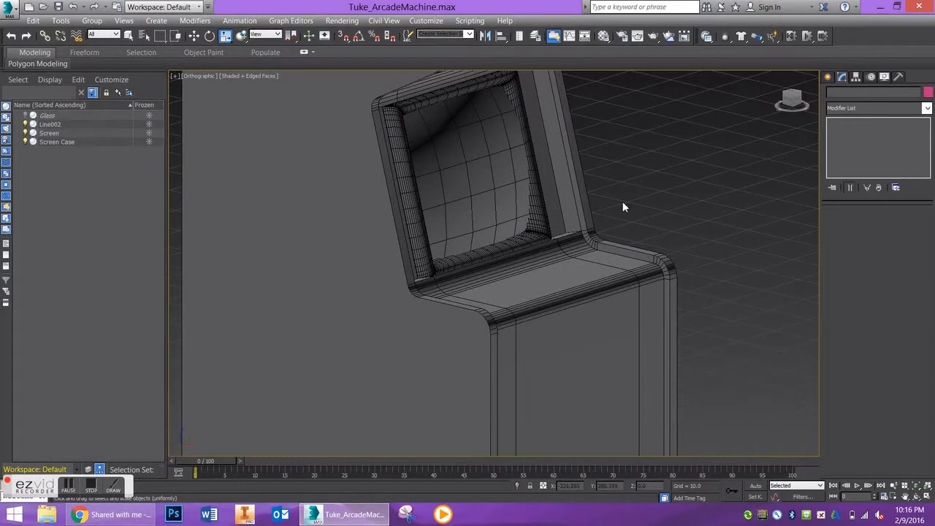
left_click_drag(624, 208, 555, 190)
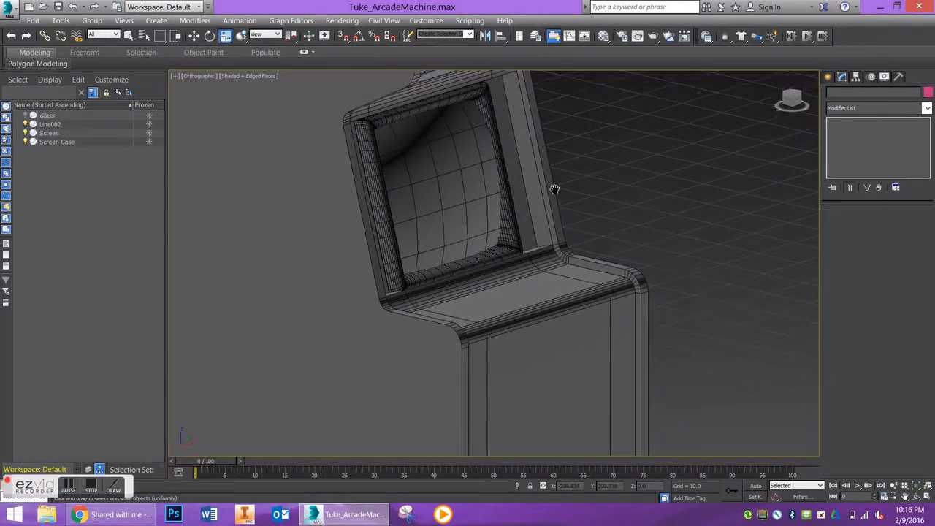
- Unhide the Glass pane and give it a Shell modifier with 0.25 outer amount
right_click(555, 188)
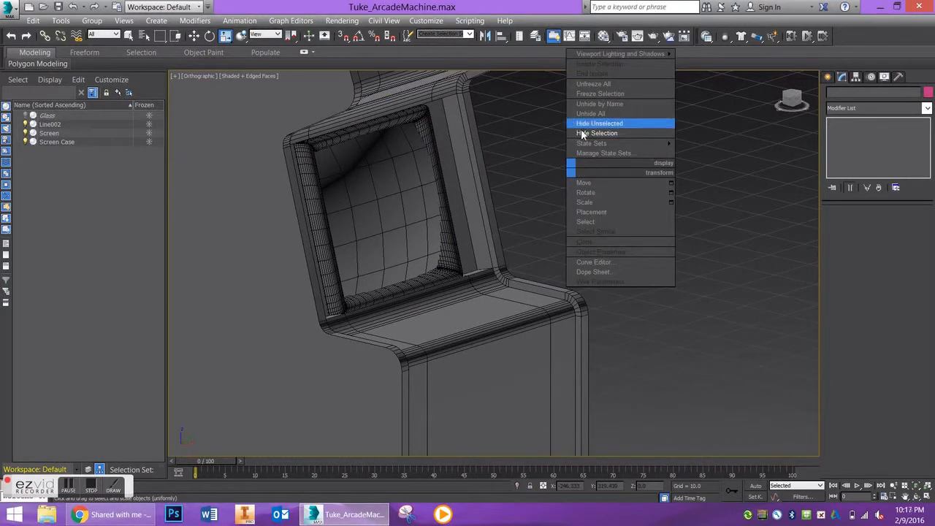
left_click(598, 133)
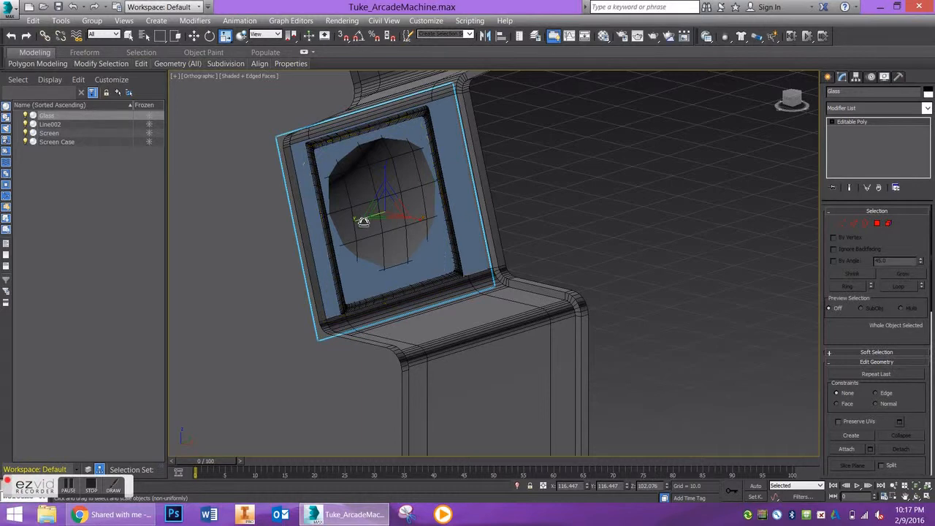
left_click(853, 223)
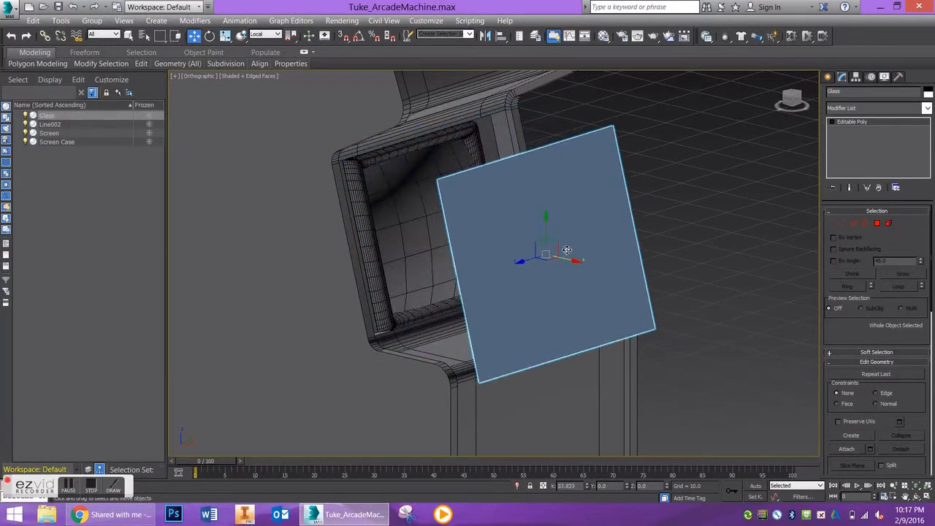
left_click(926, 108)
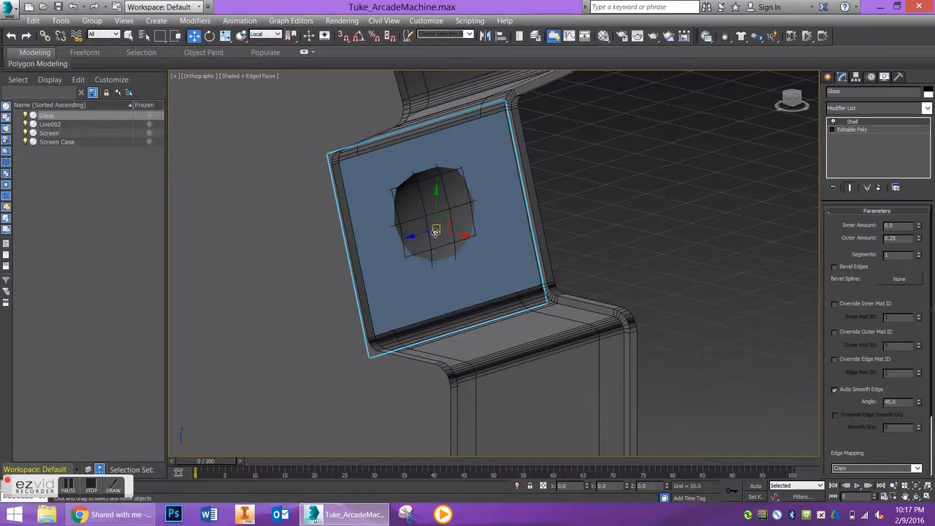
- Select the Screen together with Screen Case using the viewport quad menu
left_click(49, 133)
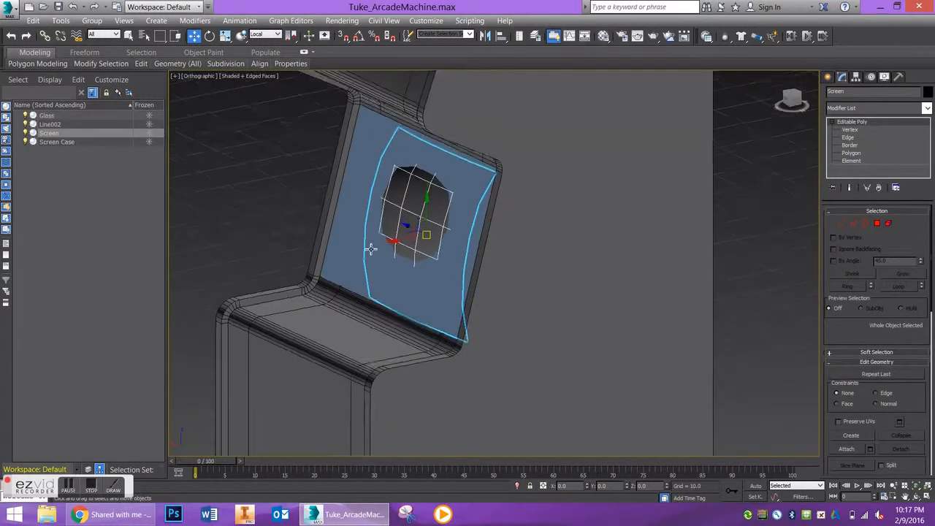
right_click(413, 230)
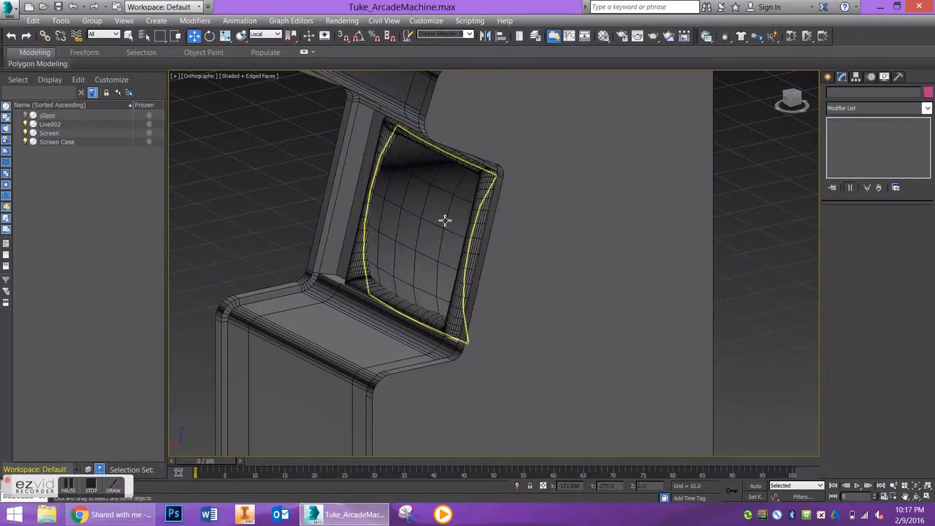
left_click(420, 219)
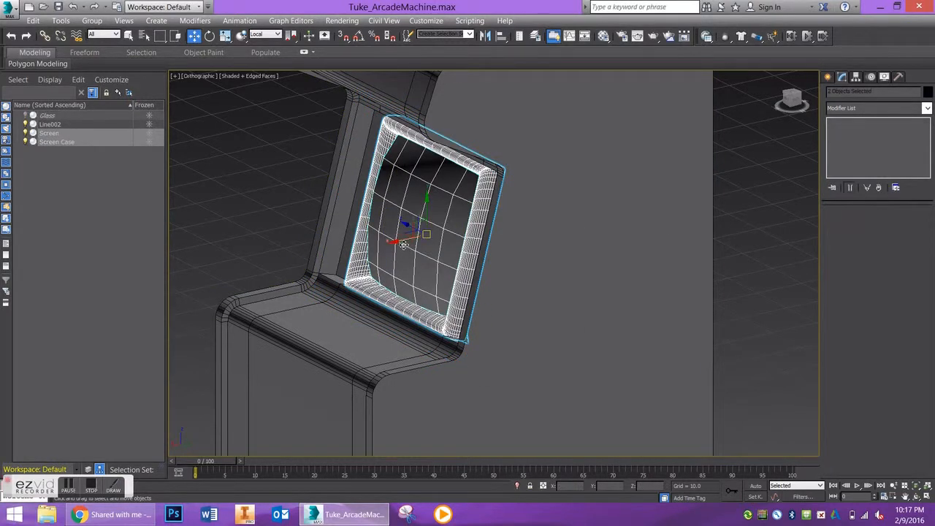
- Face the screen assembly and Unhide All to restore the Glass object
left_click_drag(402, 241, 407, 243)
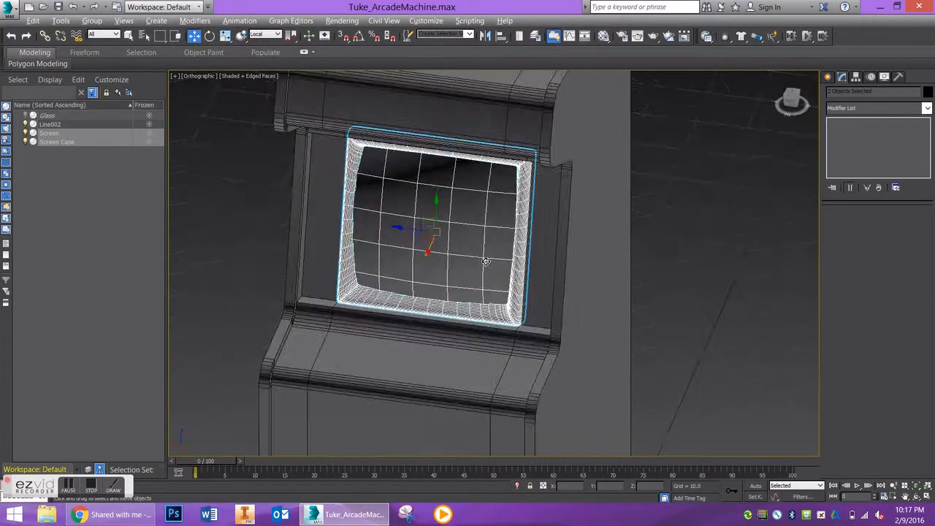
left_click_drag(486, 262, 522, 252)
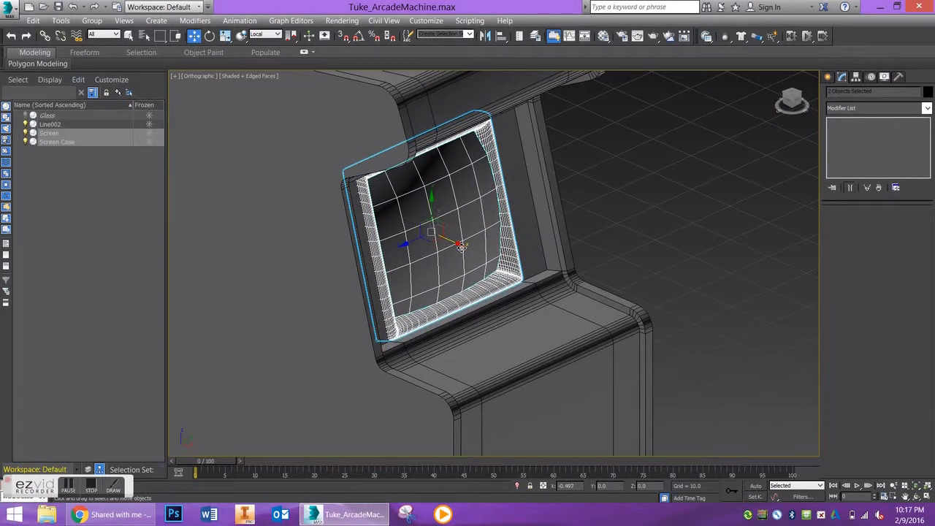
right_click(460, 247)
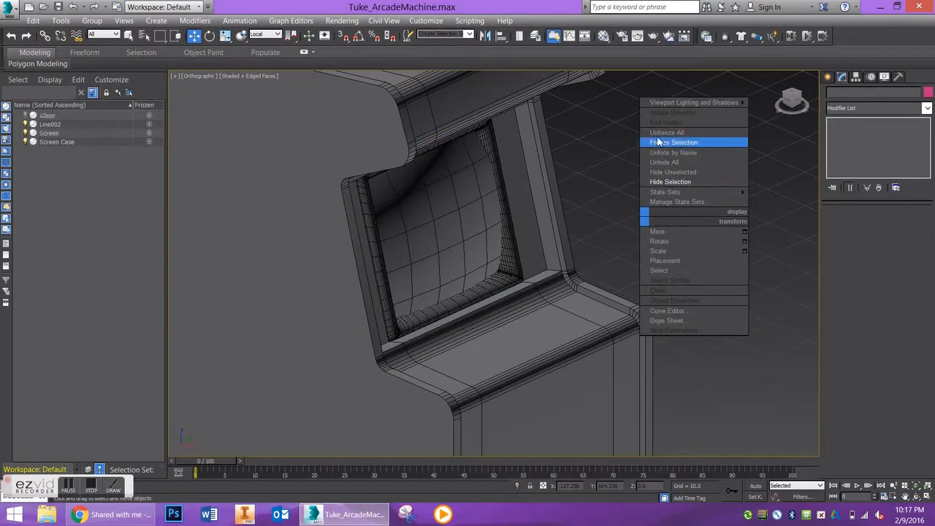
mouse_move(672, 172)
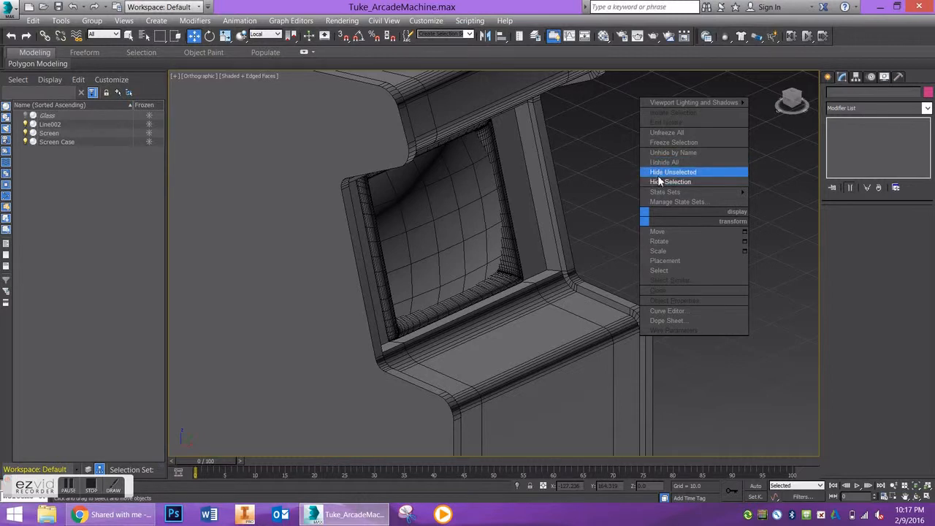
left_click(673, 172)
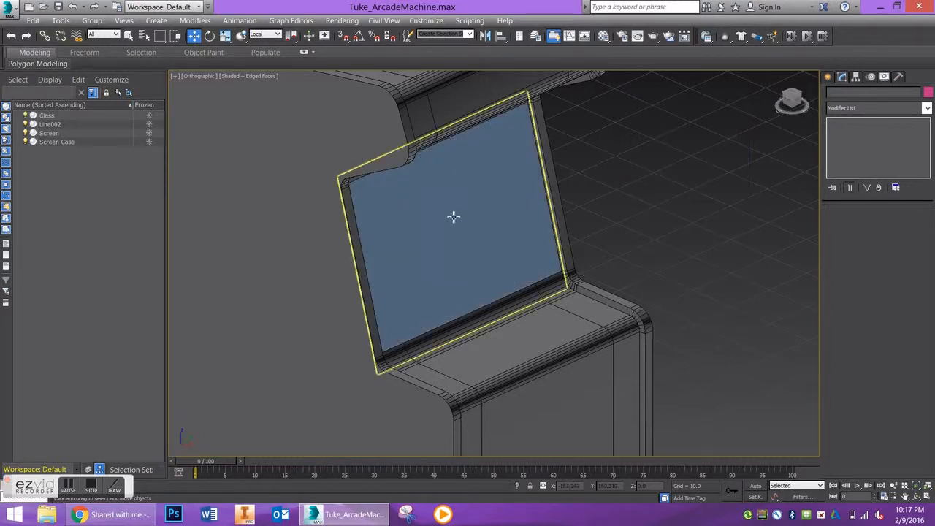
- Close the Material Editor and set the Glass object colour to black
left_click_drag(453, 217, 484, 232)
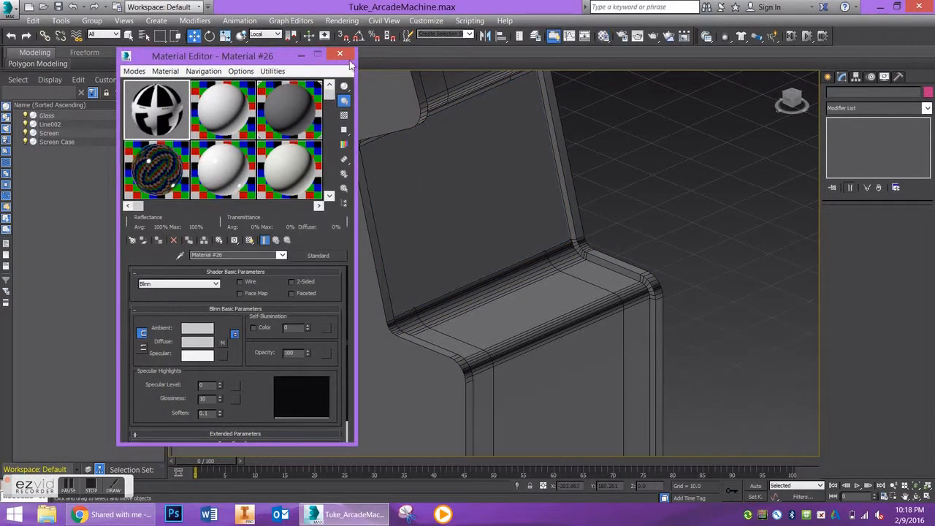
left_click(340, 54)
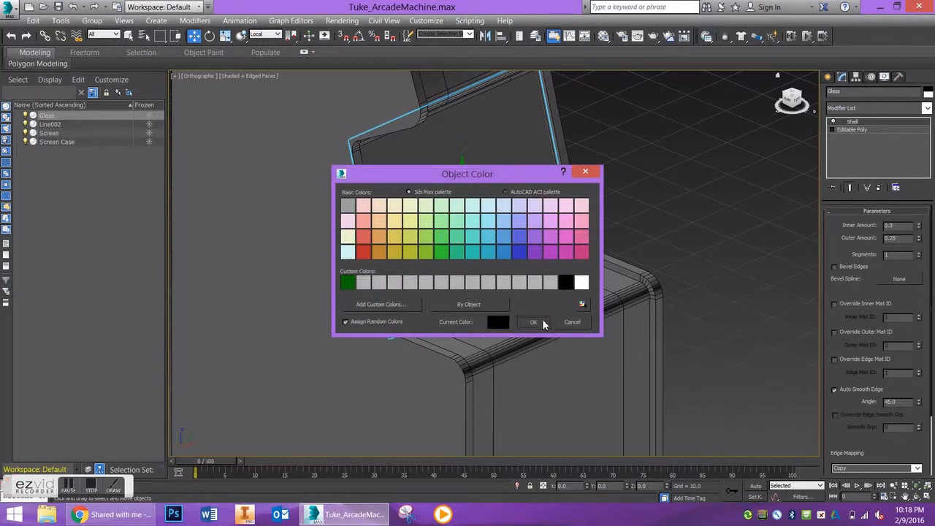
left_click(534, 323)
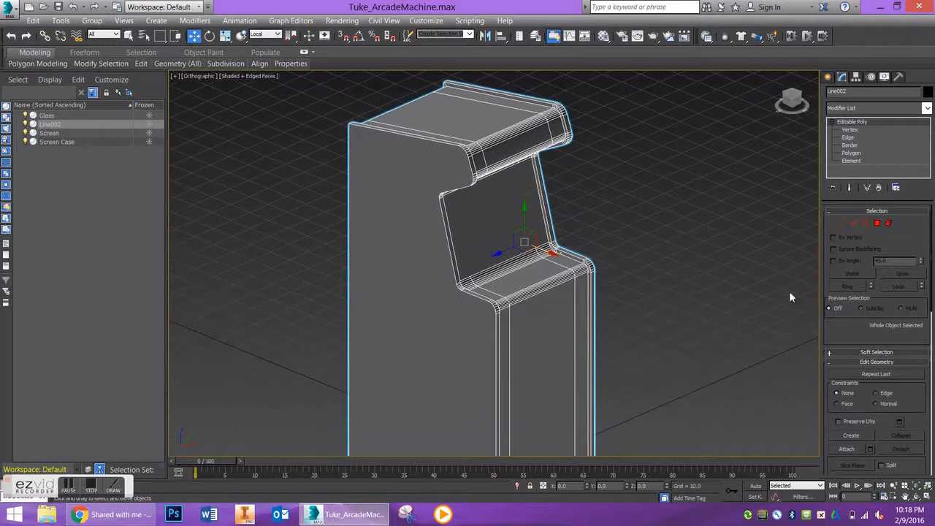
- In Polygon mode on Line002, loop-select all 86 side-rim polygons around the profile
left_click(851, 153)
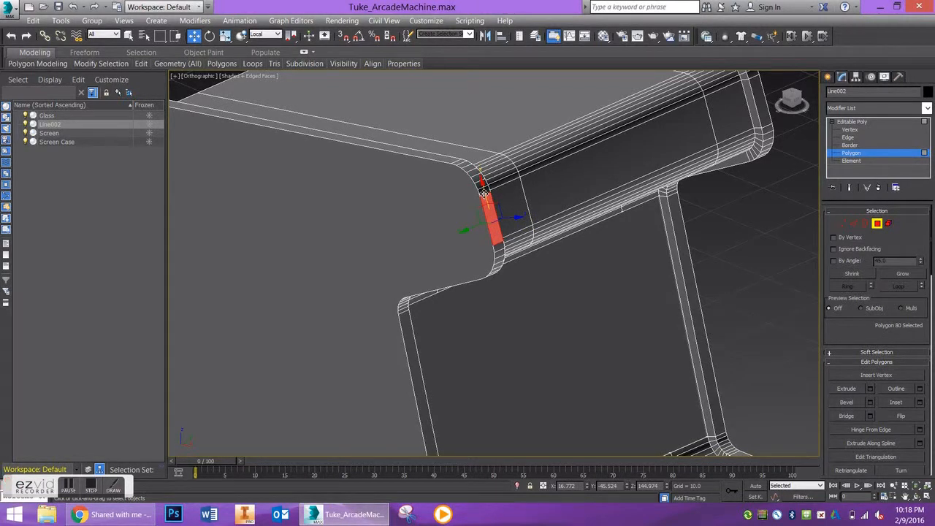
left_click_drag(482, 198, 469, 292)
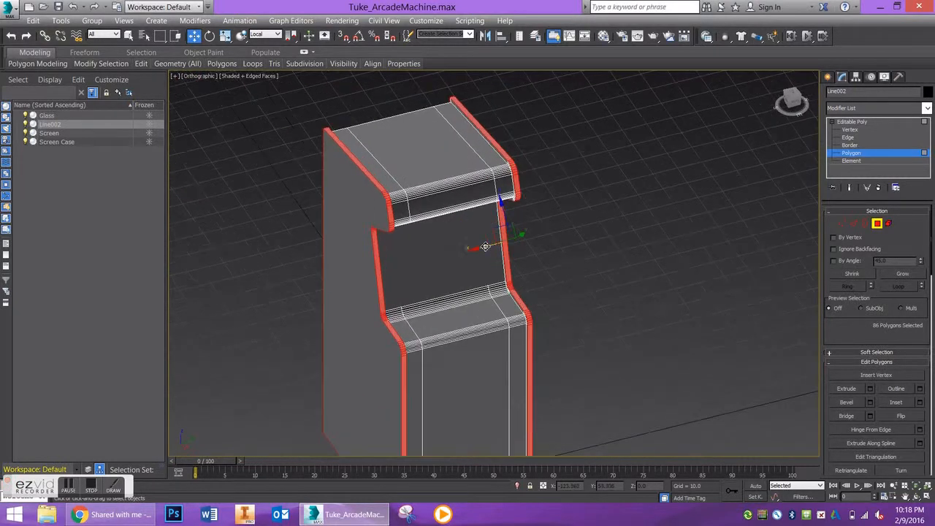
scroll("up", 3)
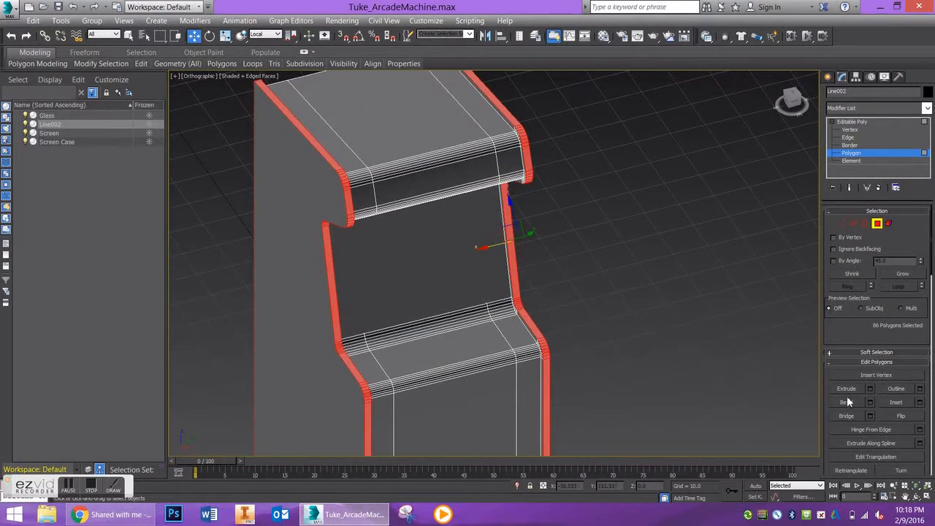
- In the Bevel caddy, try Local Normal and By Polygon, then return to Group
left_click(846, 402)
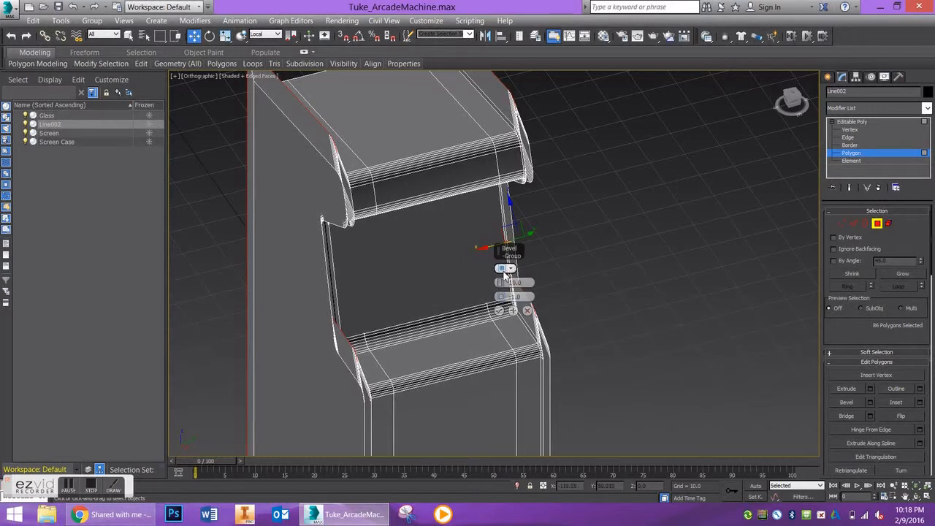
left_click(509, 255)
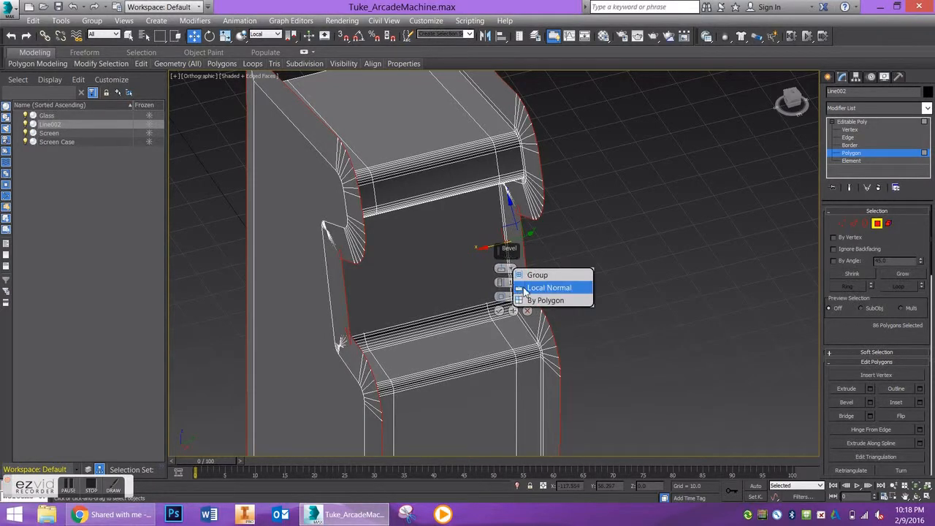
left_click(550, 287)
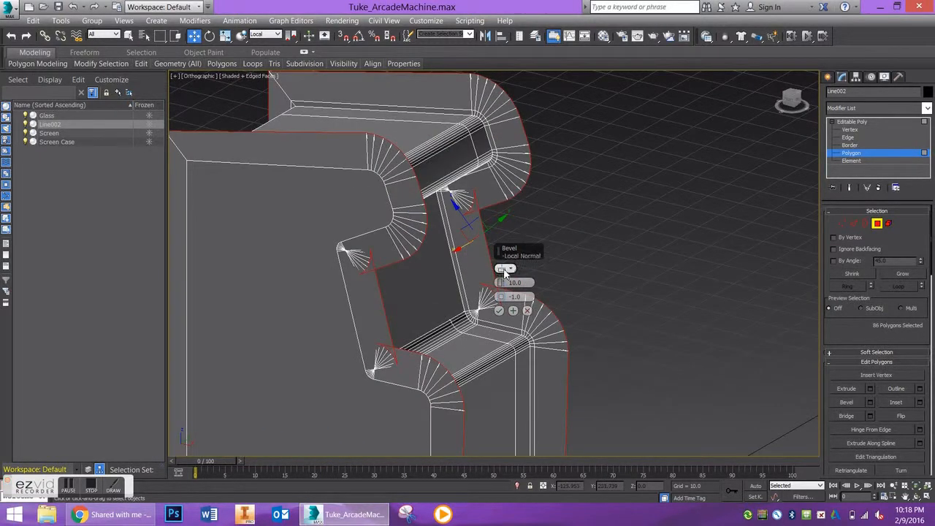
left_click(505, 268)
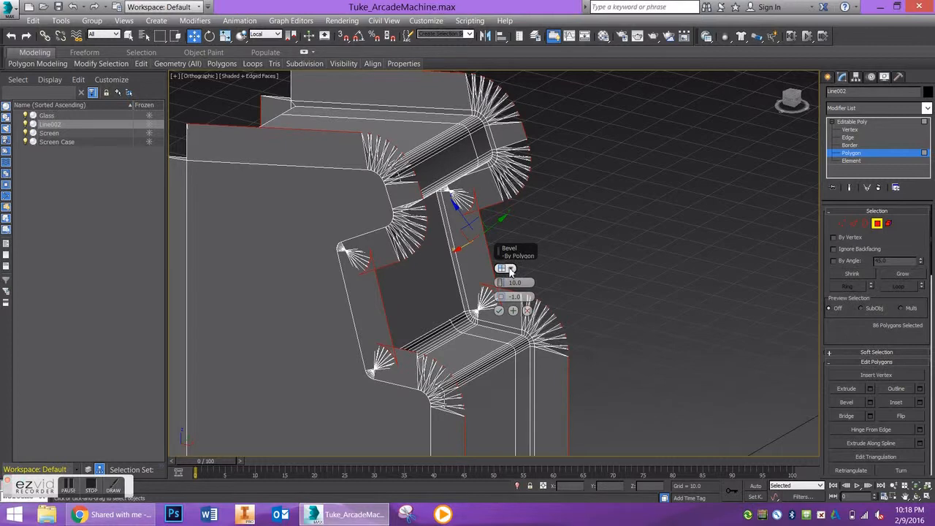
left_click(509, 268)
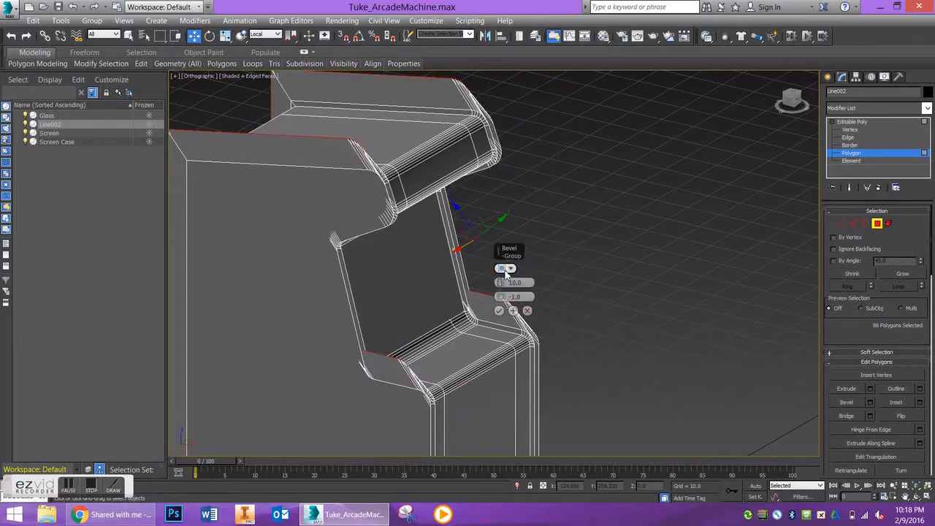
left_click(504, 269)
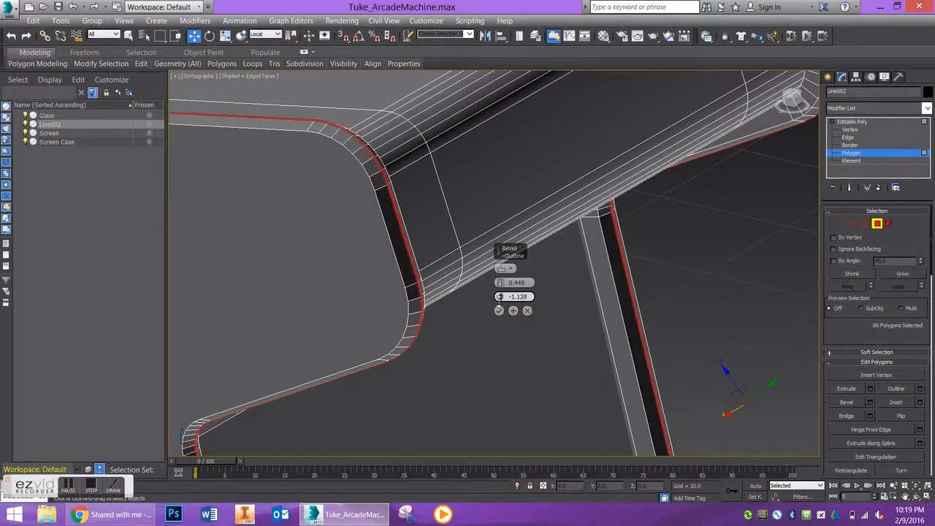
- Drag the bevel Height and Outline values to inset the rim polygons slightly
left_click_drag(515, 296, 490, 311)
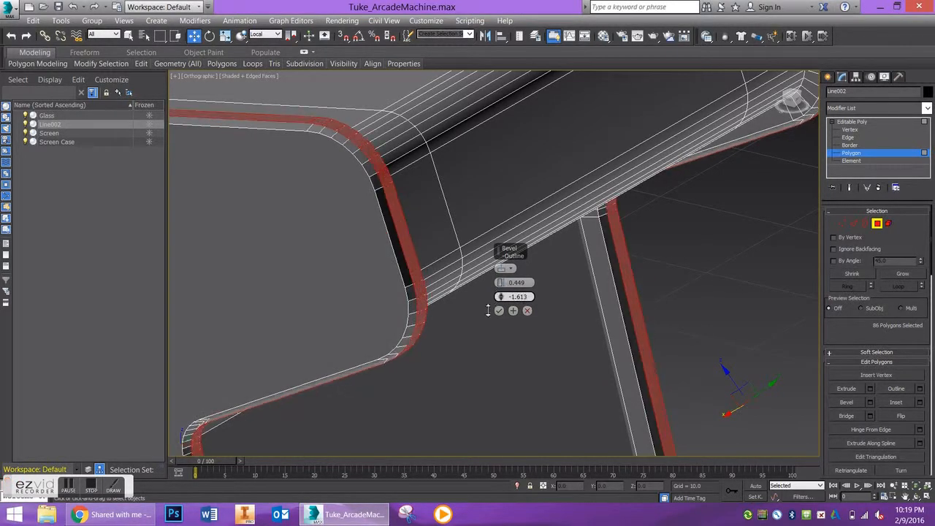
left_click_drag(487, 310, 487, 327)
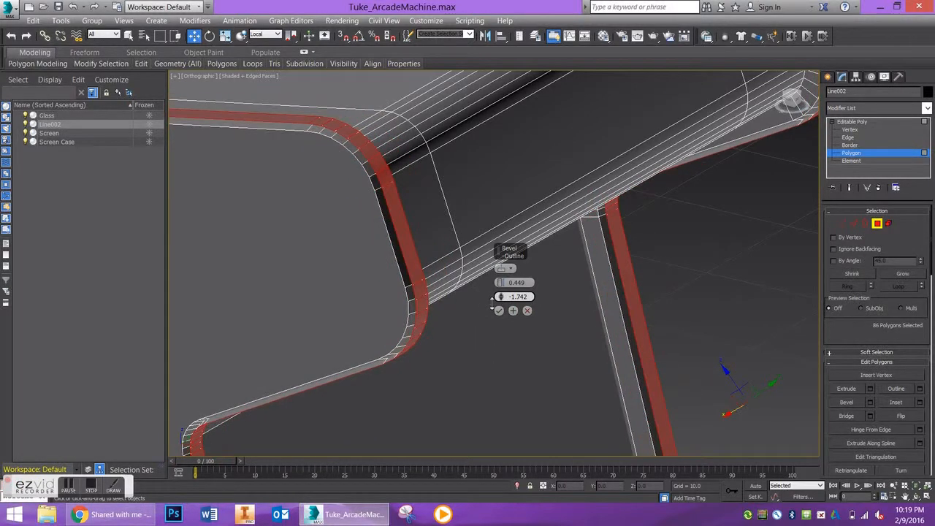
left_click_drag(490, 299, 490, 318)
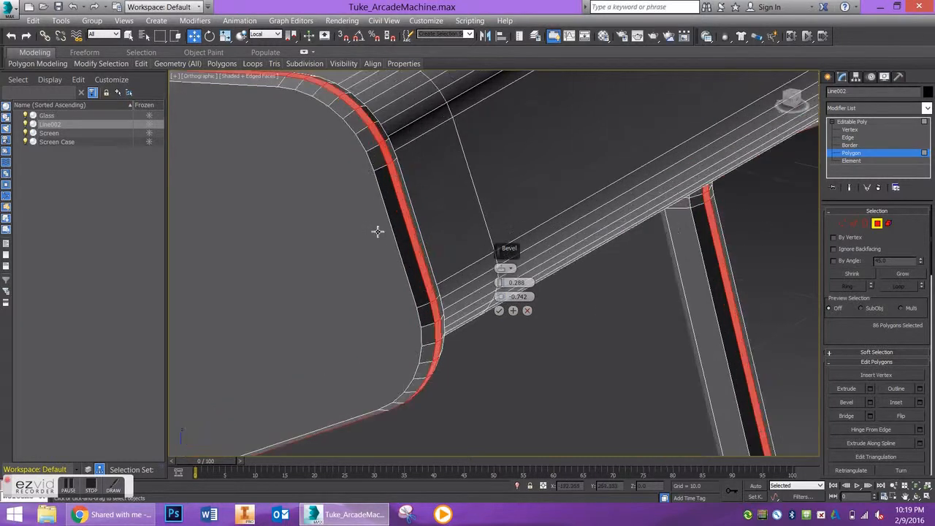
- Commit the bevel, then orbit and pan to inspect the inset groove on the cabinet
left_click(499, 310)
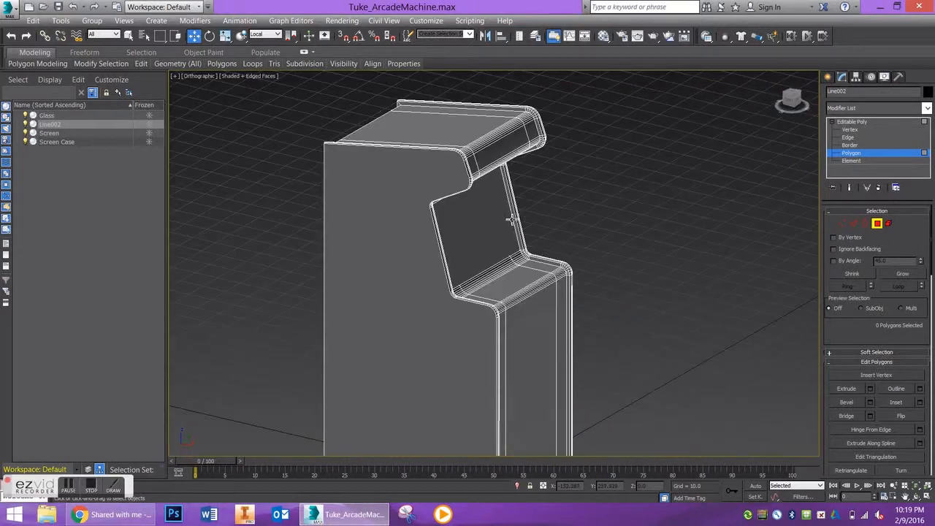
left_click_drag(511, 219, 508, 258)
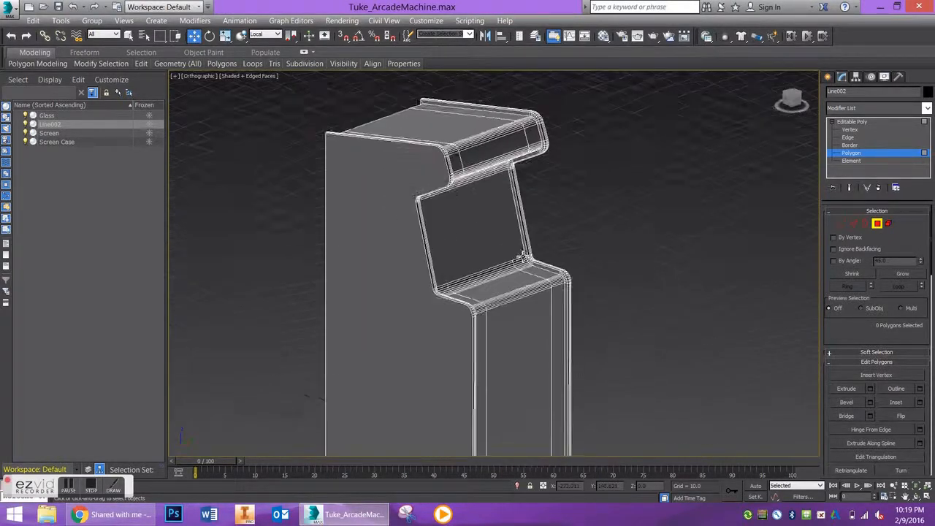
left_click_drag(512, 256, 475, 219)
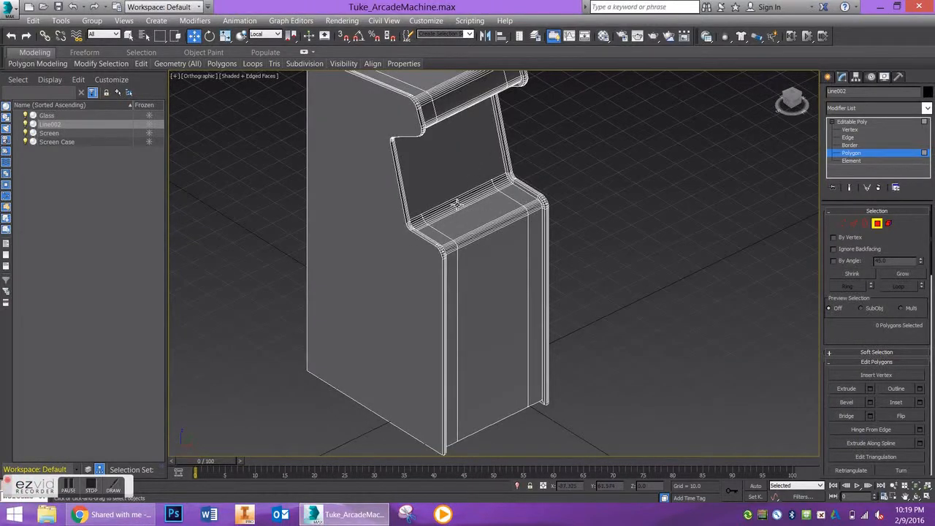
mouse_move(360, 244)
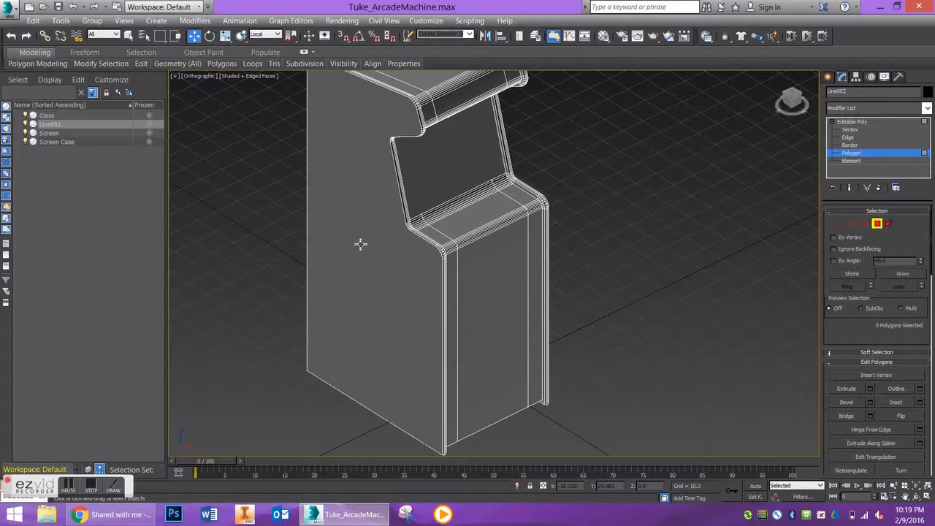
mouse_move(449, 241)
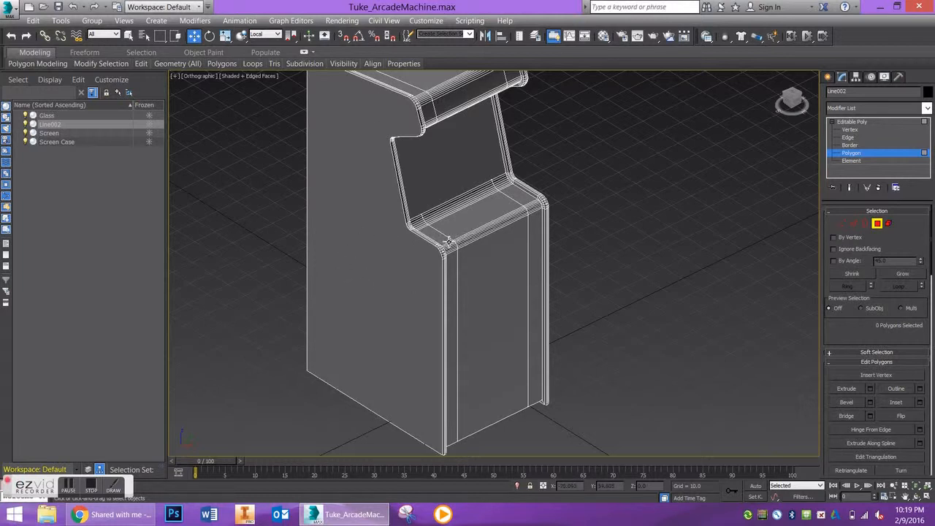
mouse_move(475, 182)
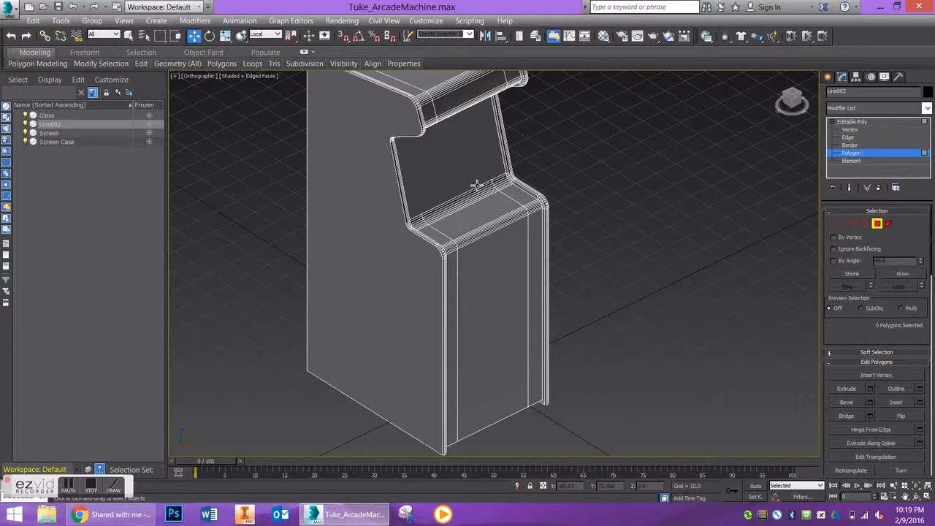